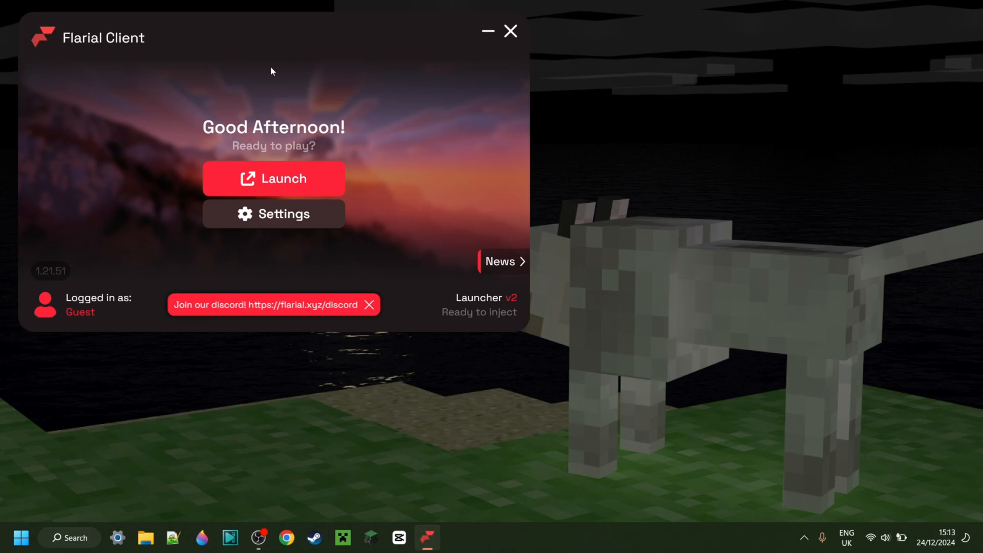
mouse_move(394, 129)
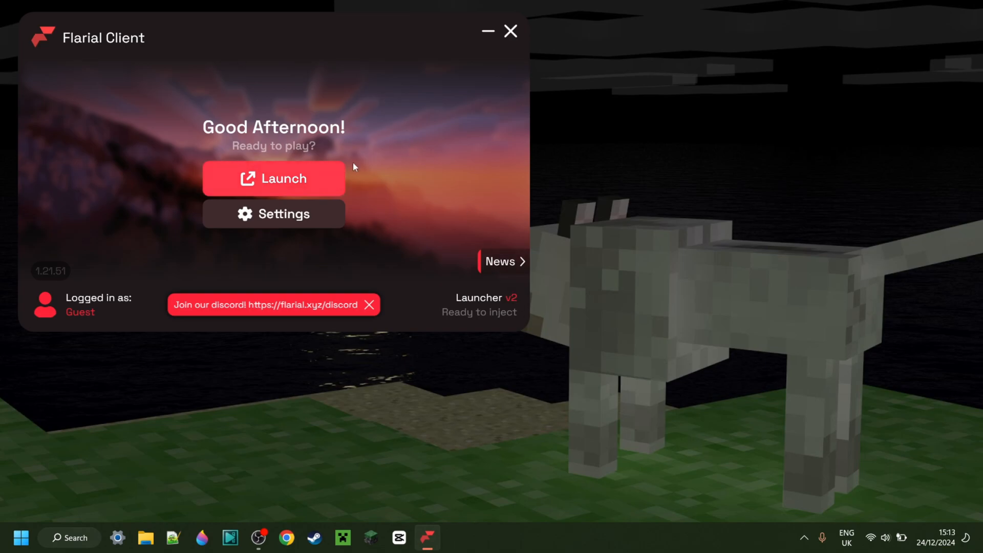
mouse_move(247, 87)
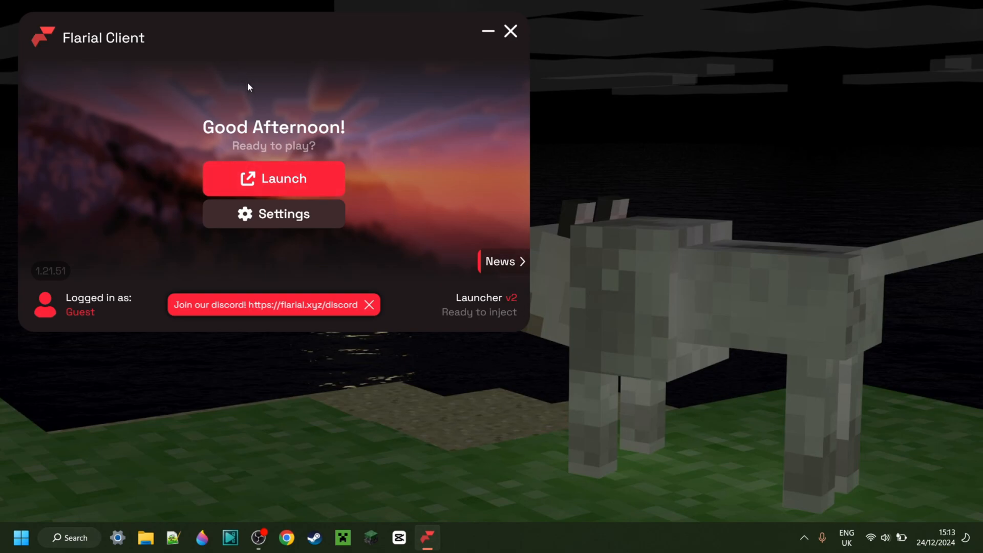
mouse_move(210, 53)
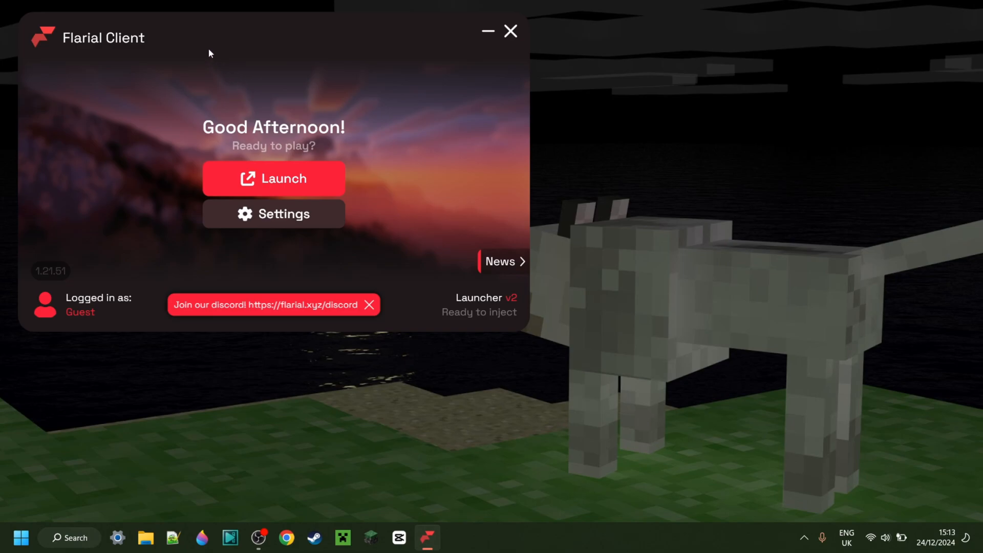
mouse_move(105, 290)
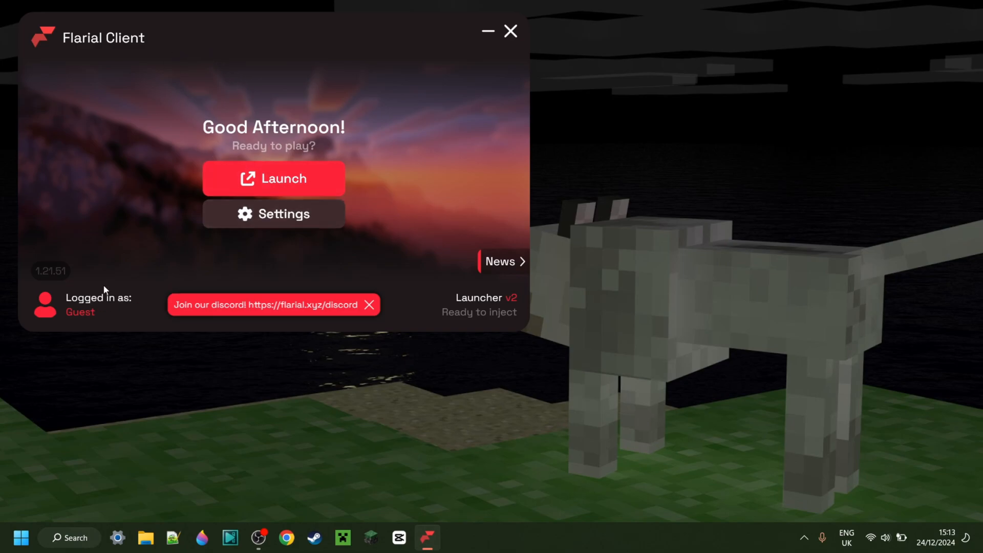
mouse_move(115, 306)
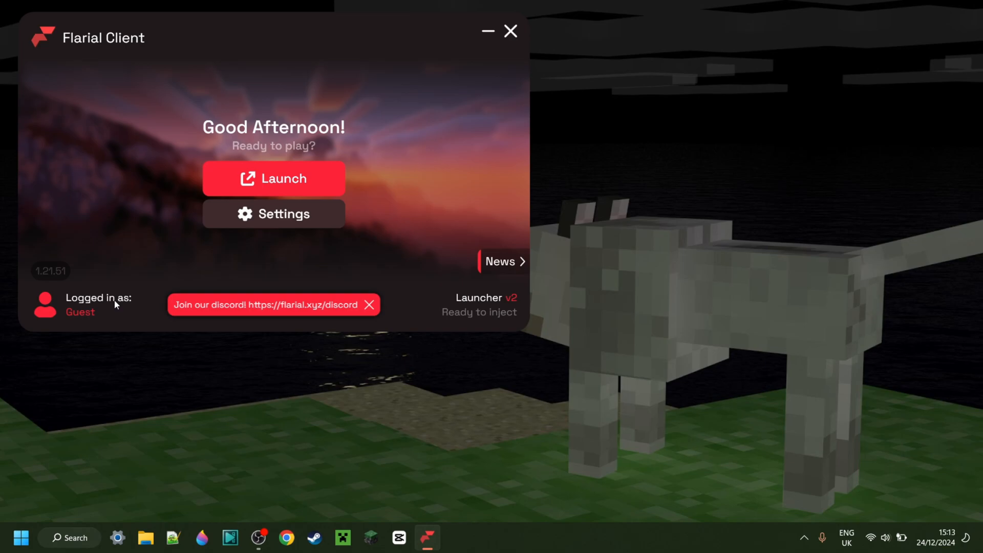
mouse_move(107, 215)
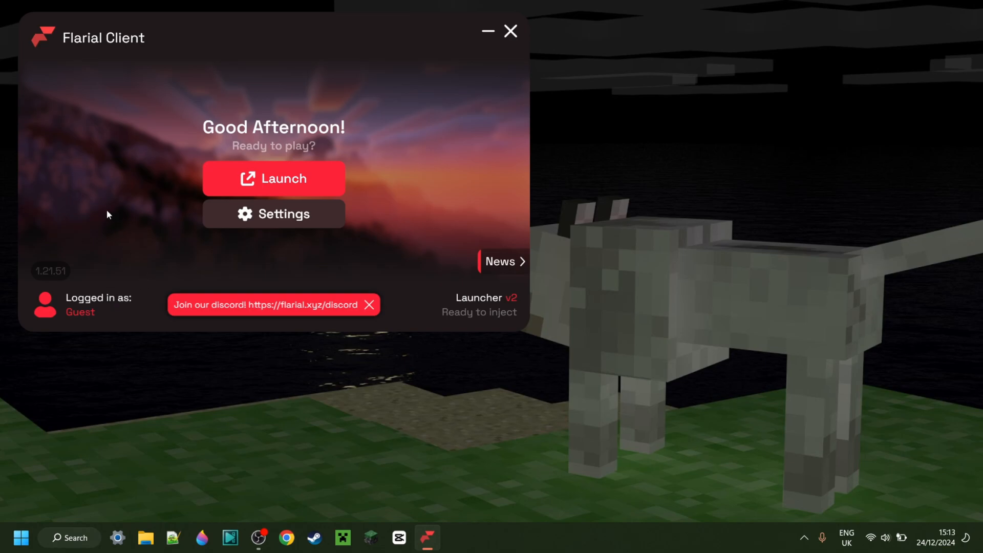
mouse_move(376, 299)
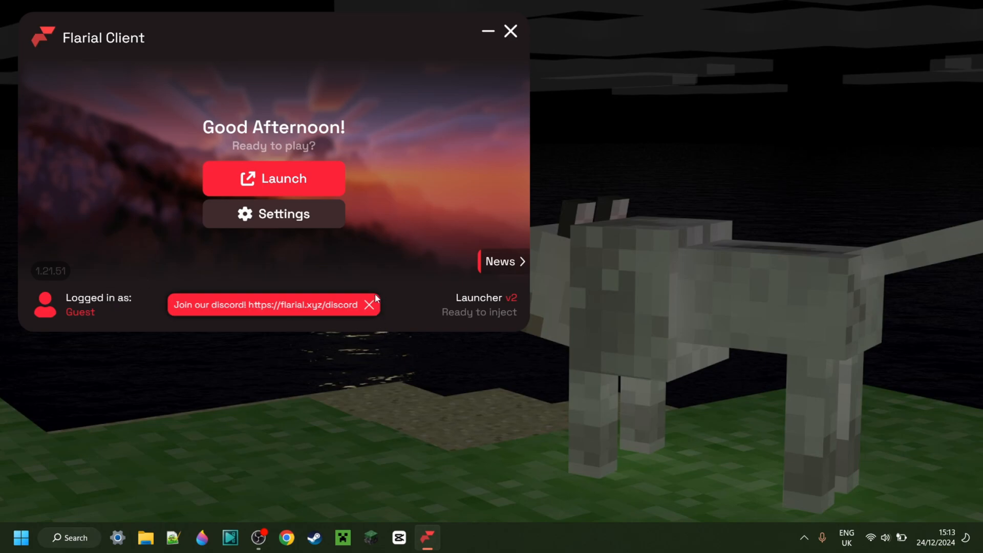
mouse_move(314, 312)
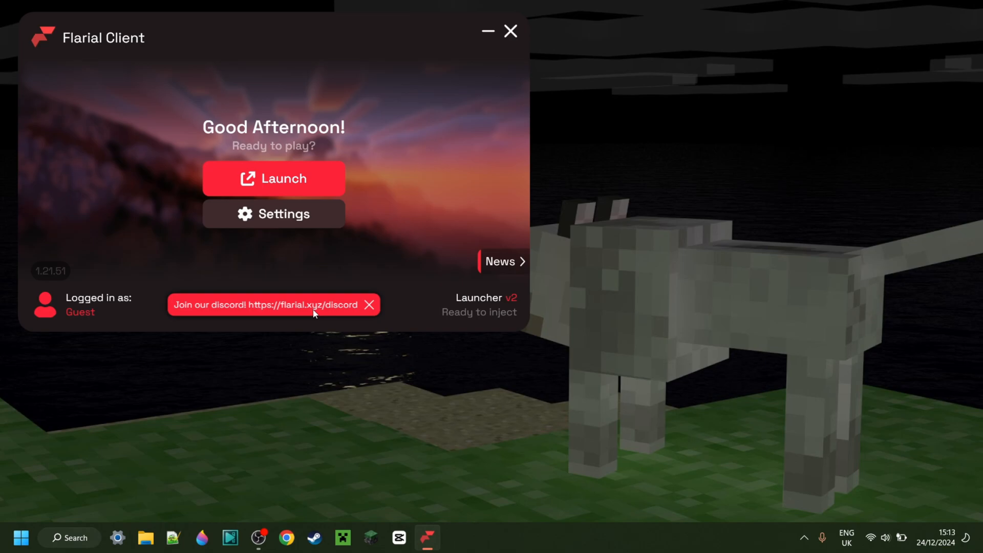
mouse_move(295, 320)
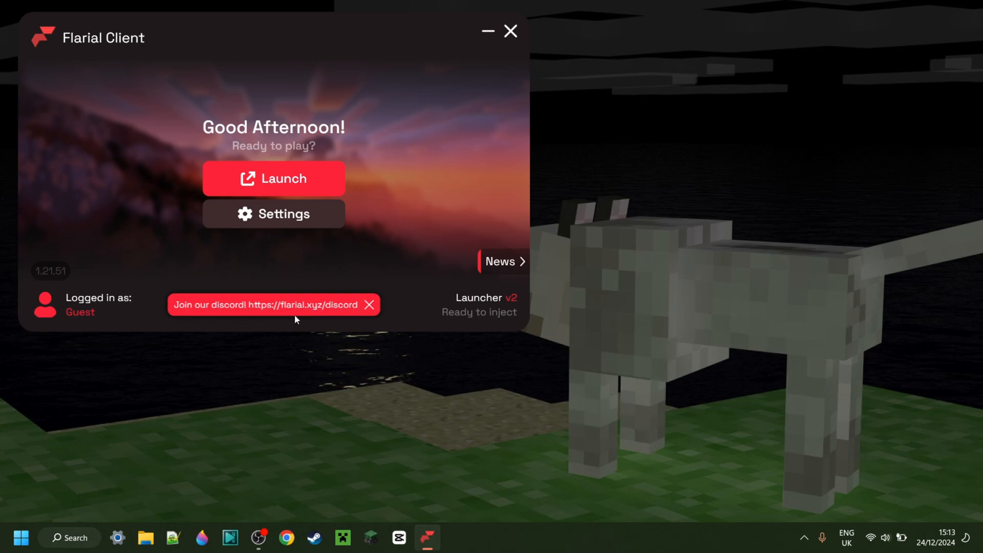
Dismiss the 'Join our discord!' banner on the launcher home screen
click(369, 304)
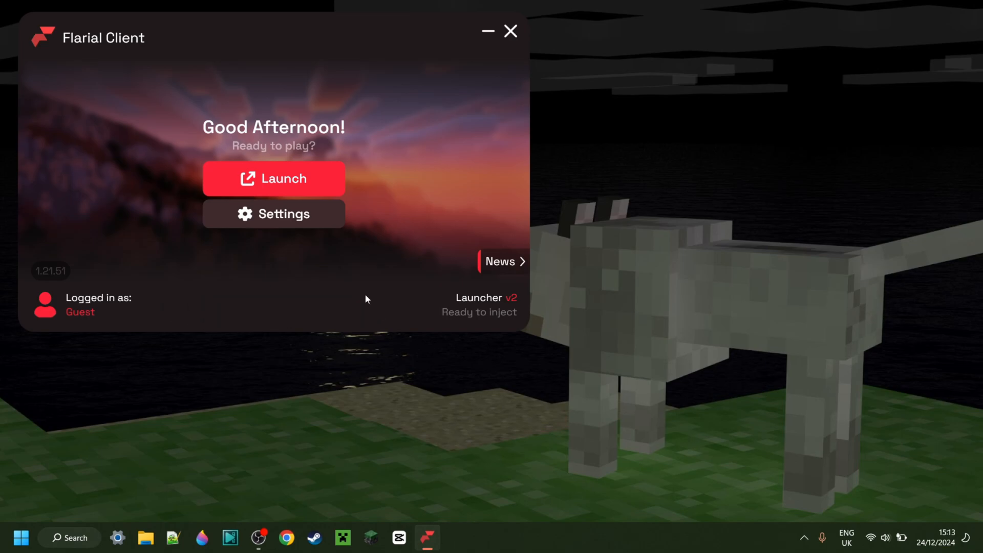
click(273, 214)
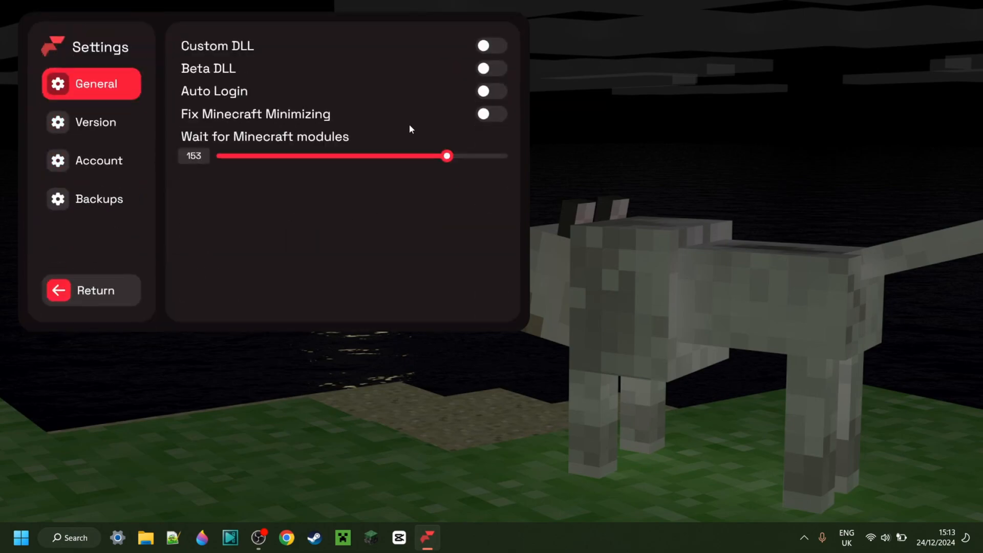
click(491, 45)
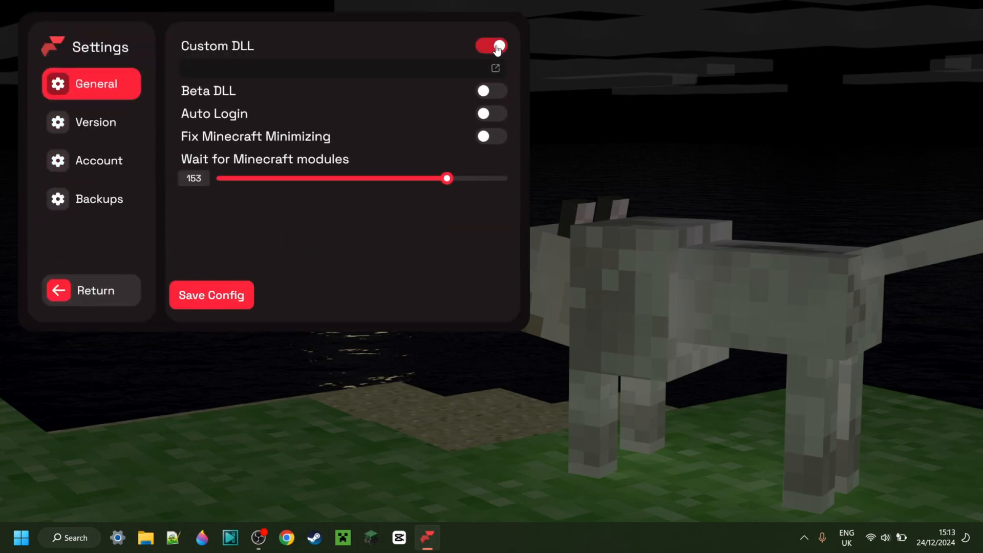
click(492, 45)
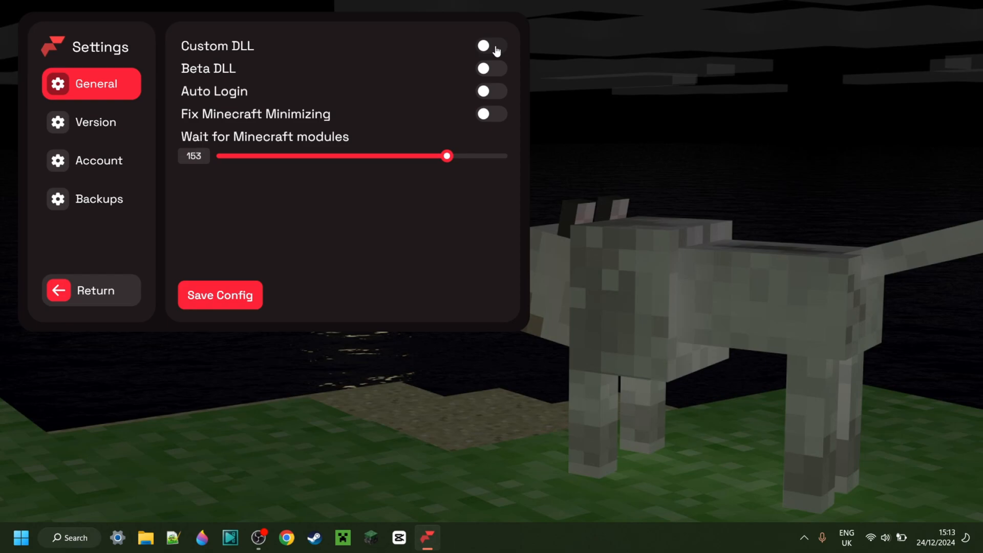
click(95, 122)
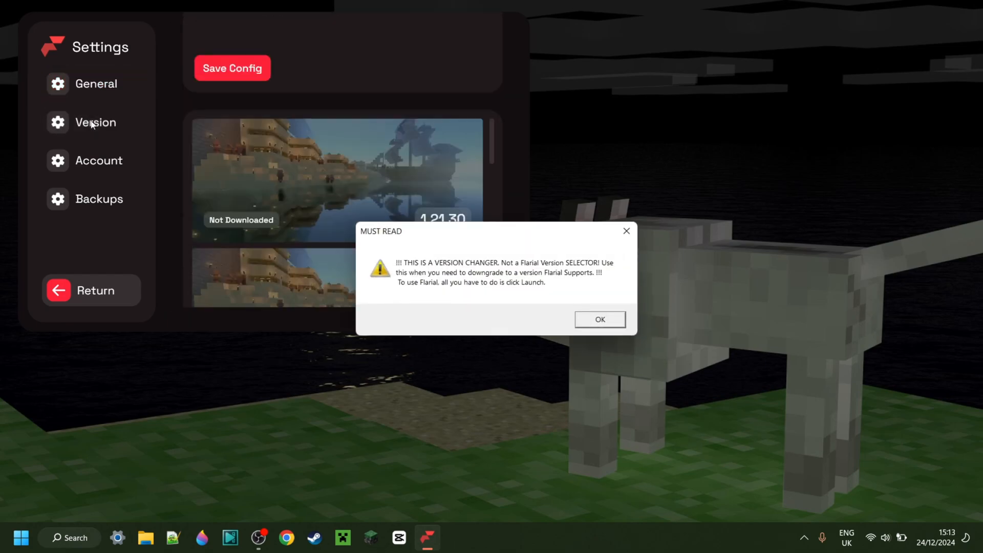
click(95, 122)
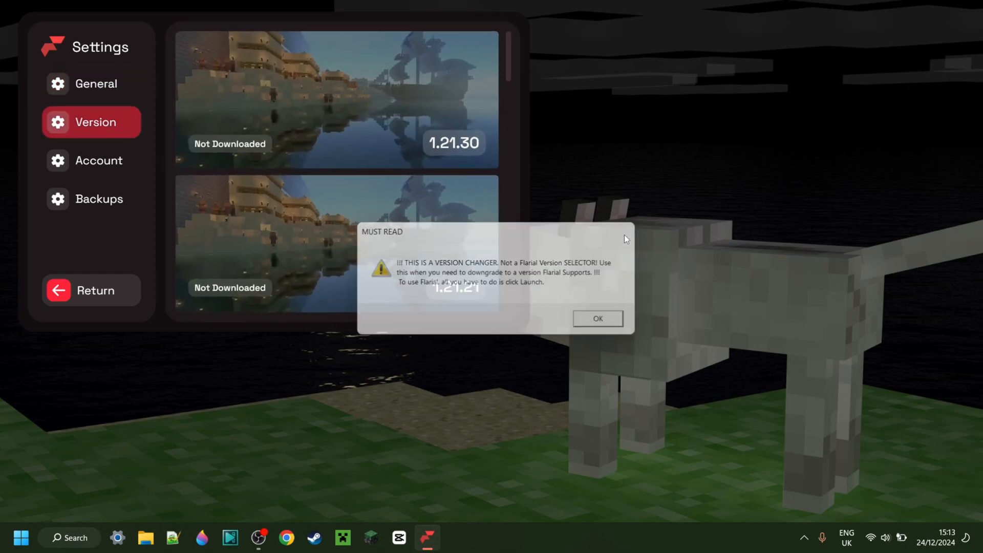
click(596, 318)
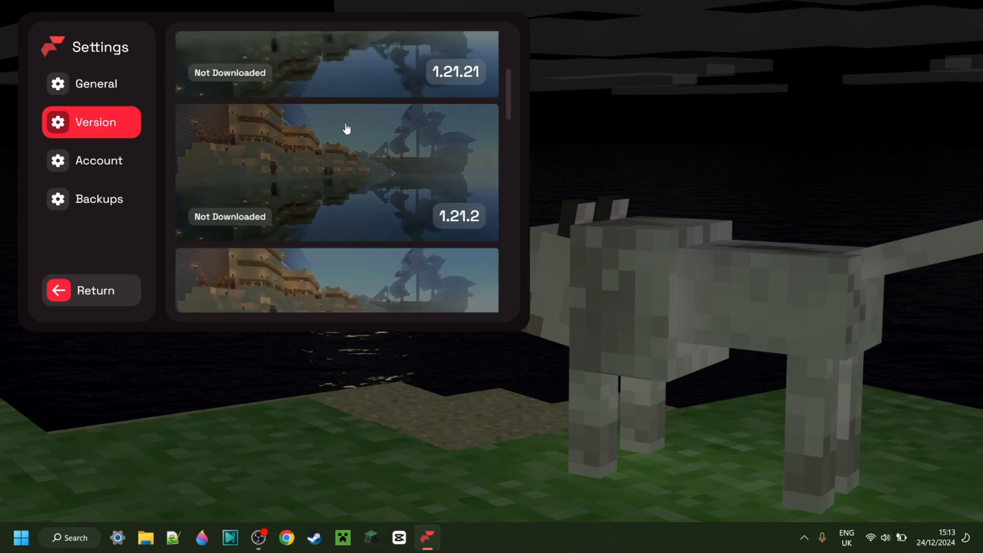
mouse_move(98, 254)
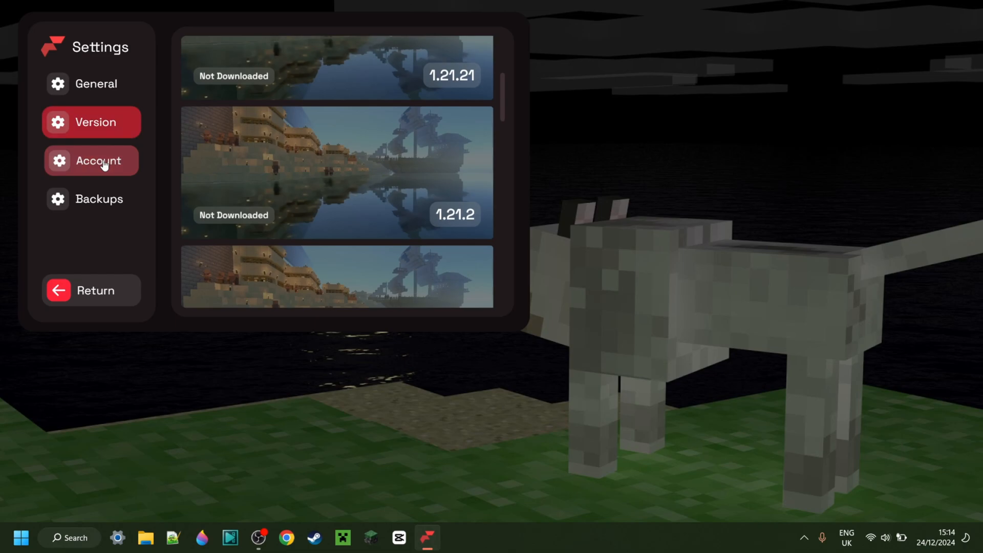
click(99, 199)
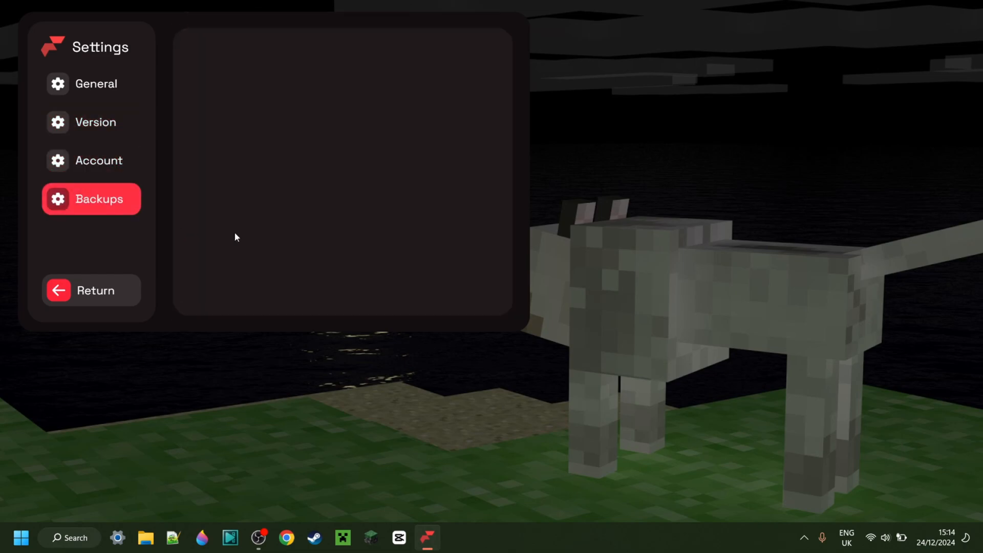
click(92, 291)
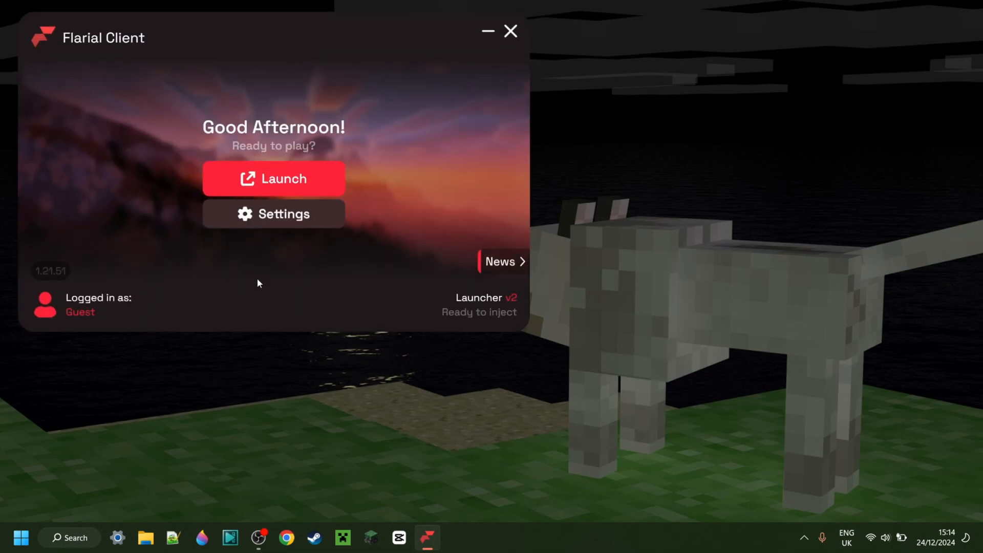
mouse_move(110, 281)
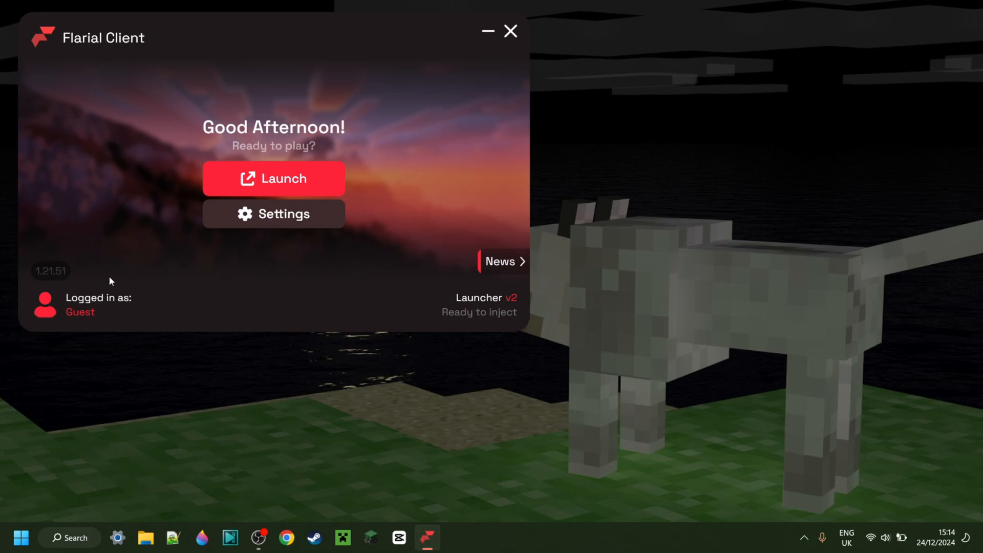
mouse_move(137, 80)
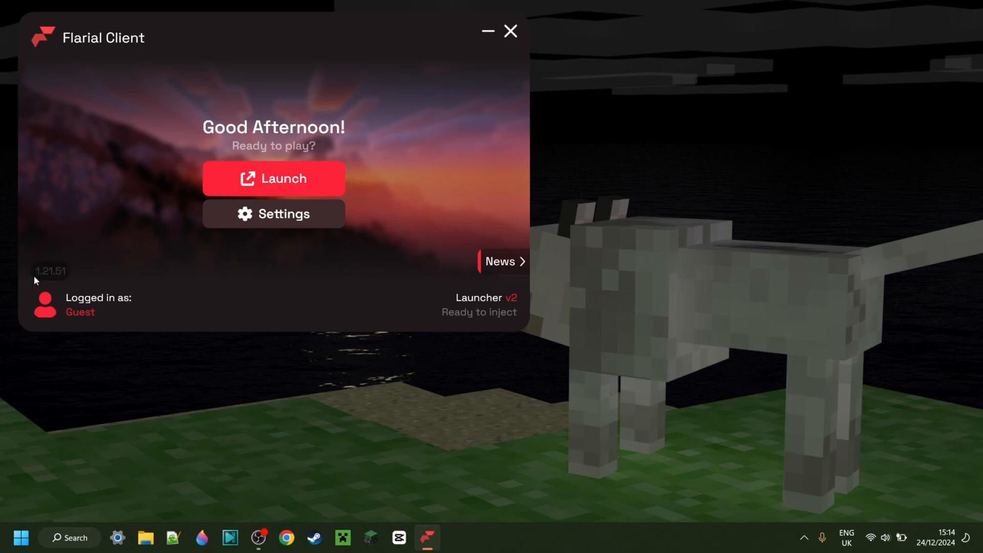
mouse_move(95, 248)
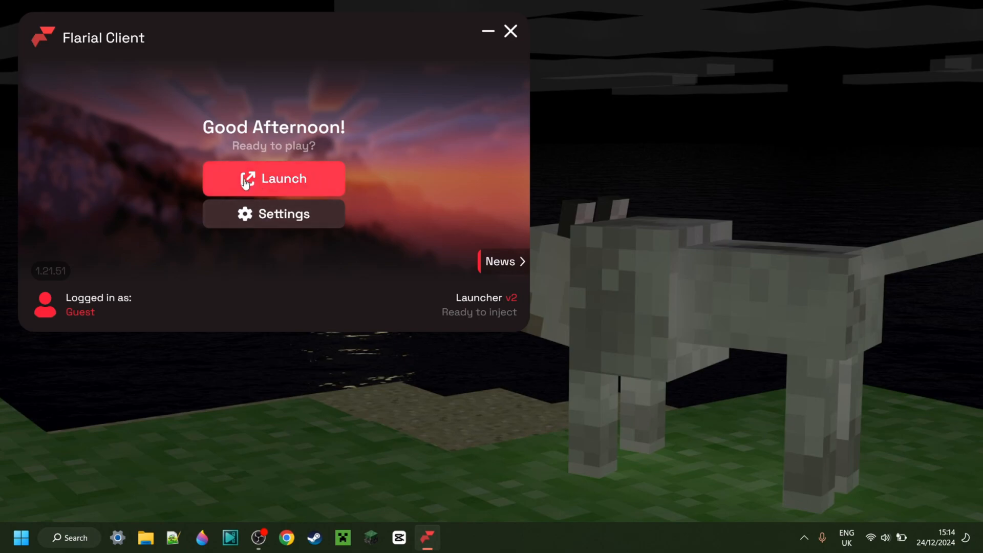
Launch Minecraft with Flarial injected from the home screen
click(274, 179)
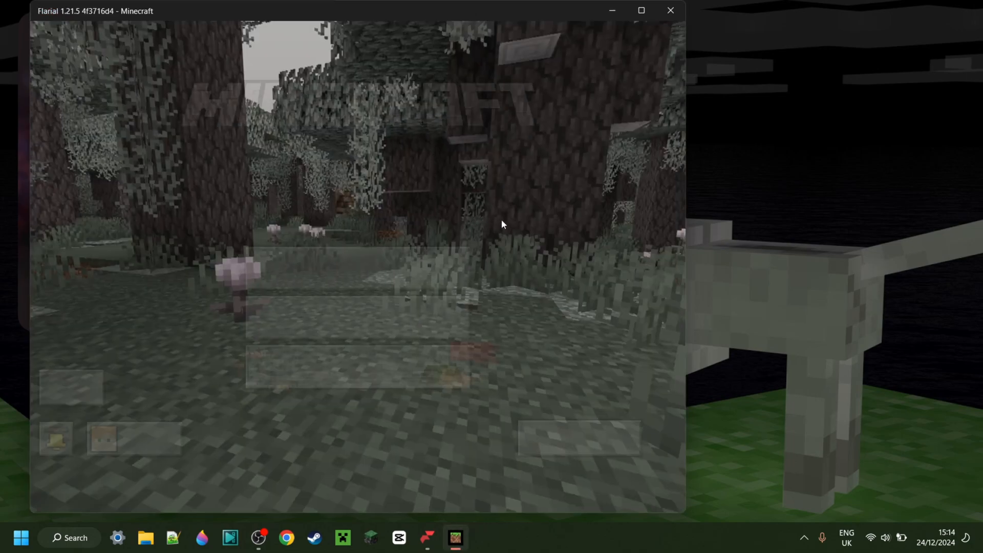
mouse_move(439, 264)
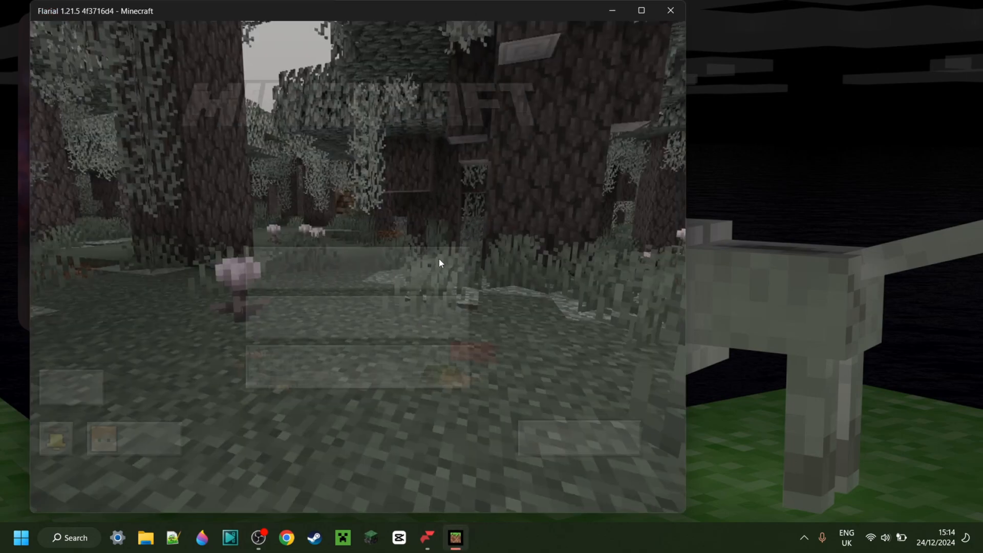
Wait for the Flarial 1.21.5 game window to load
click(641, 10)
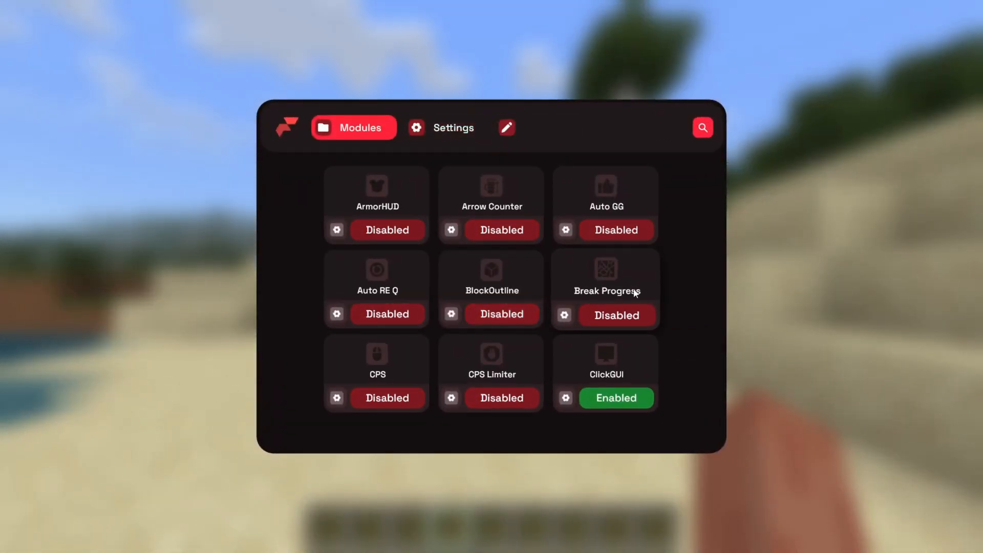
Scroll the Modules grid and enable ArmorHUD
scroll(down, 3)
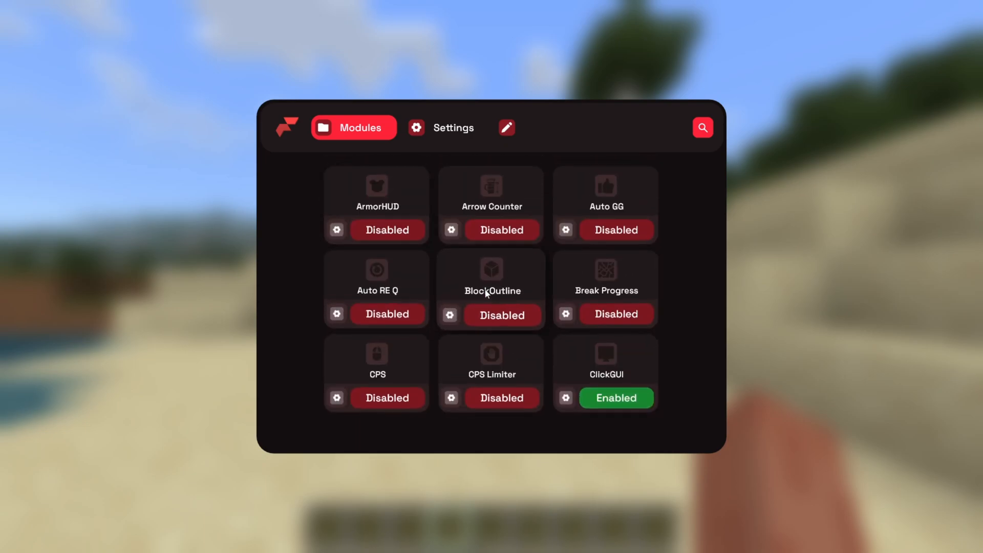
click(386, 231)
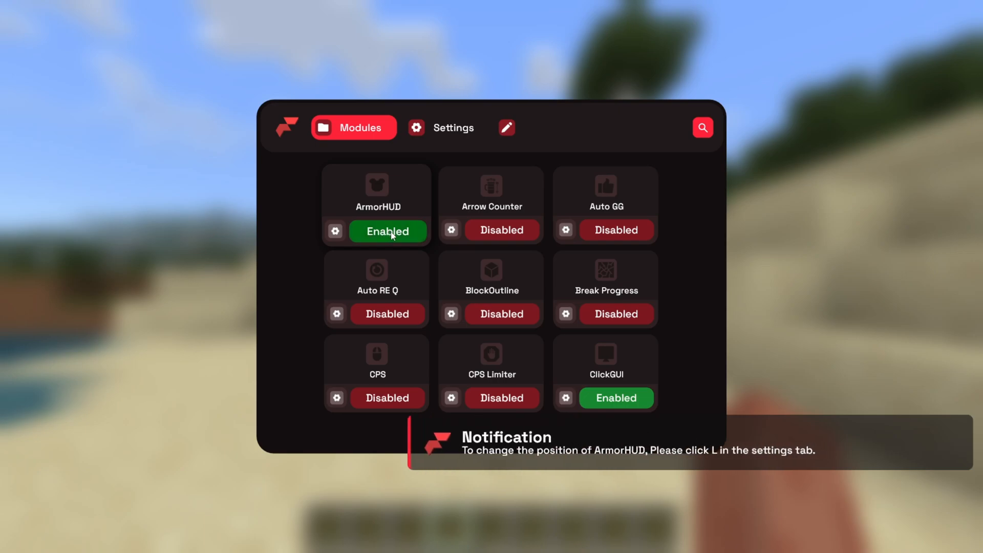
Browse the ArmorHUD, Auto GG and Auto RE Q settings, then disable ArmorHUD
click(387, 231)
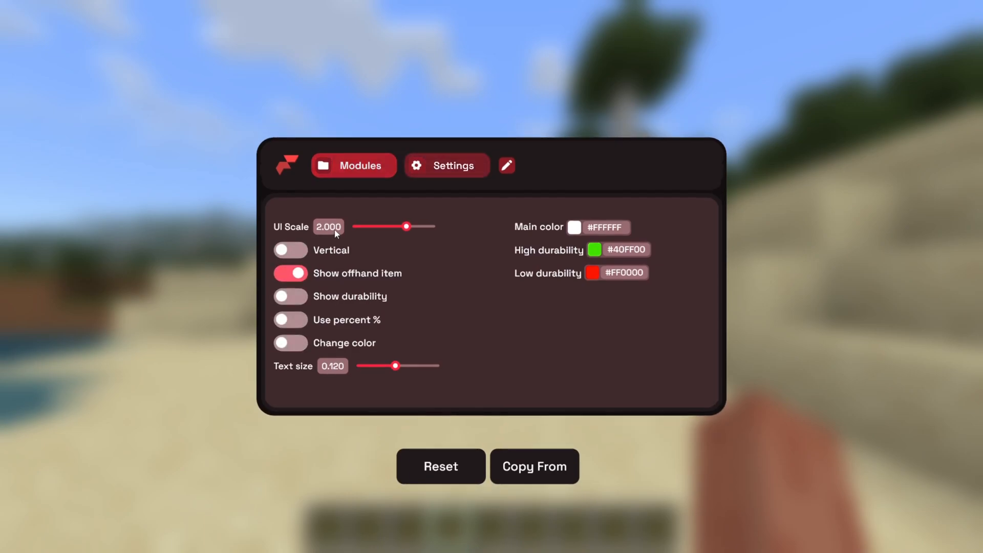
click(447, 165)
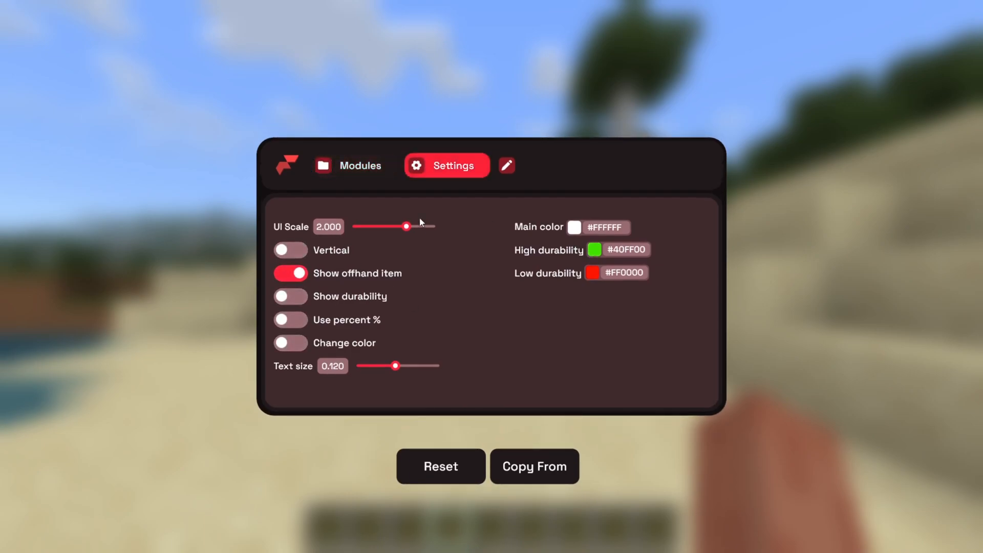
mouse_move(453, 195)
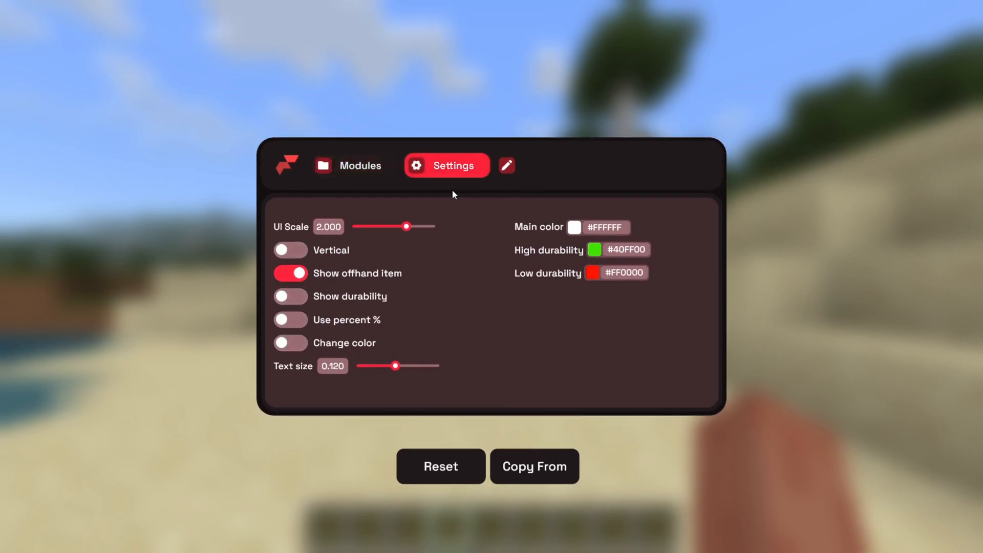
click(353, 165)
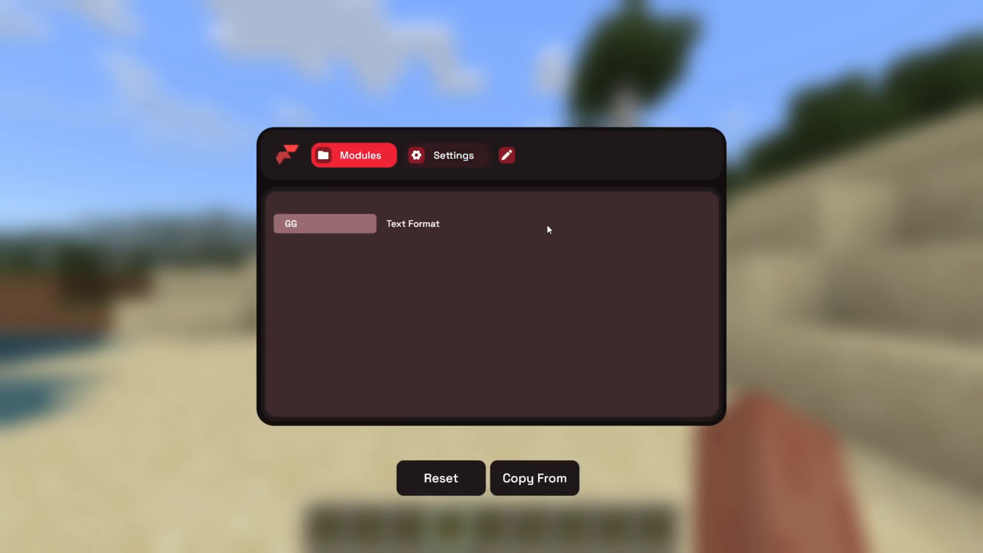
click(447, 154)
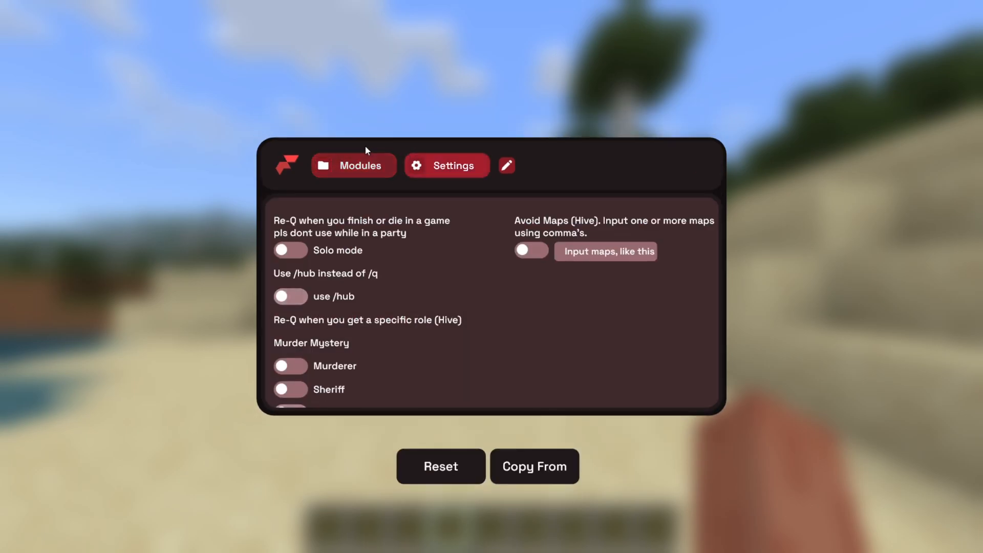
click(354, 165)
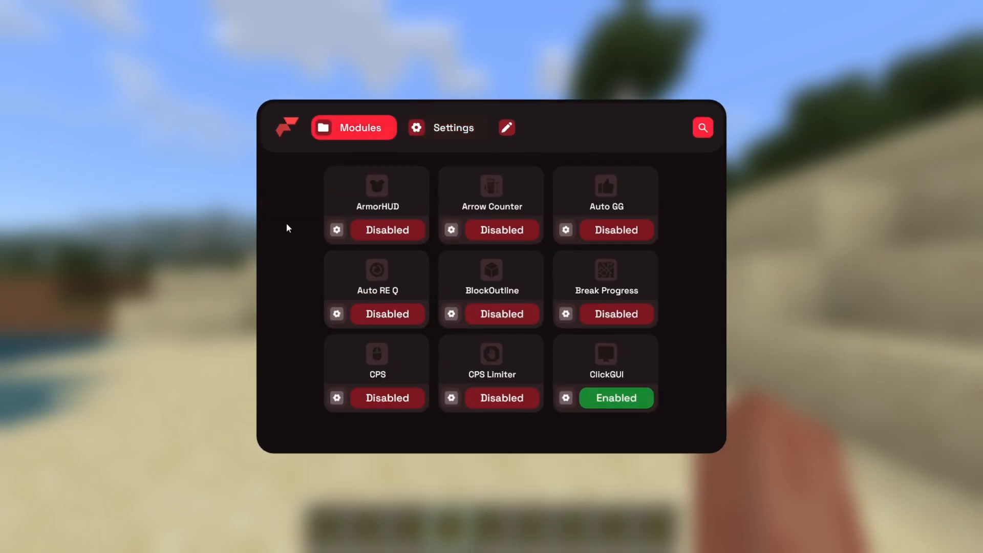
mouse_move(494, 256)
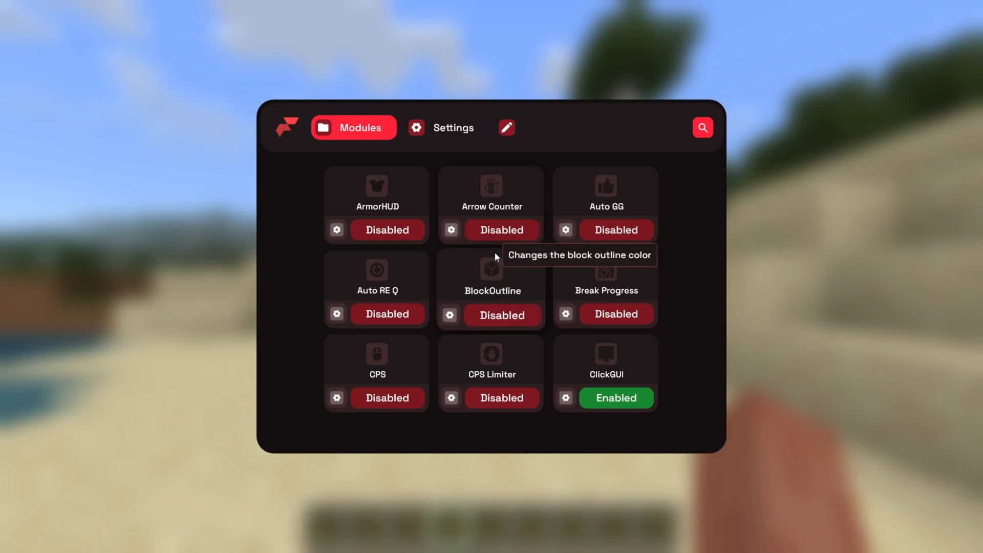
mouse_move(431, 134)
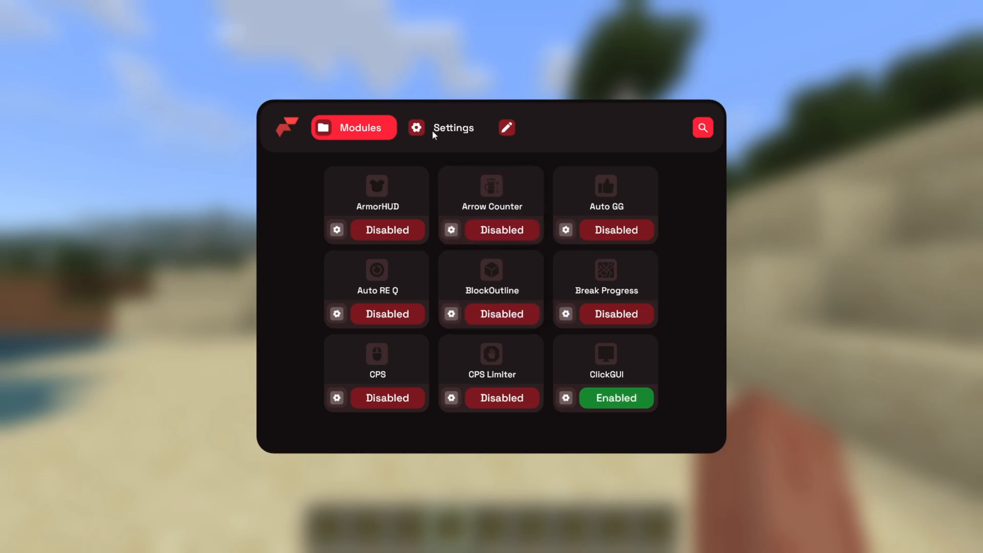
Bind the eject key to B in client Settings, then return to Modules
click(445, 127)
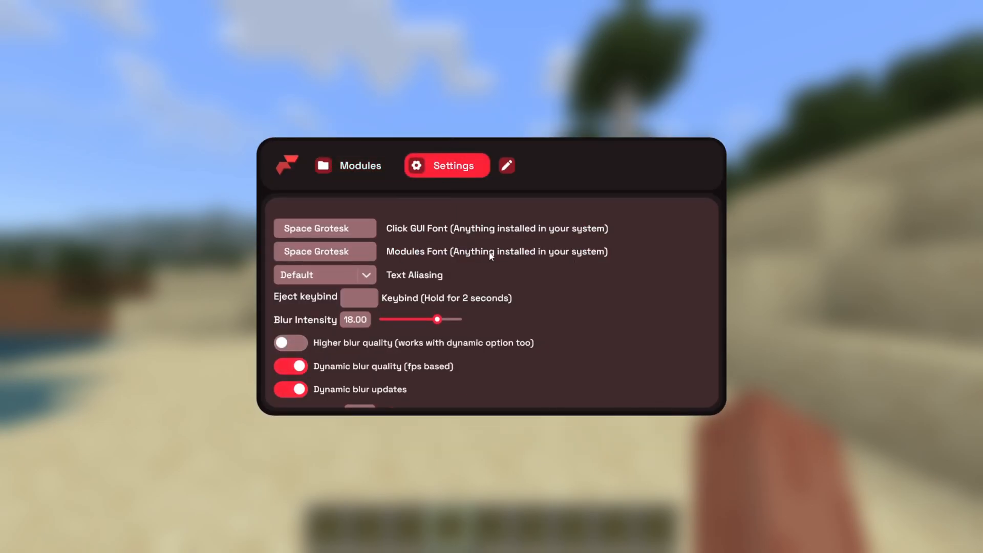
scroll(down, 3)
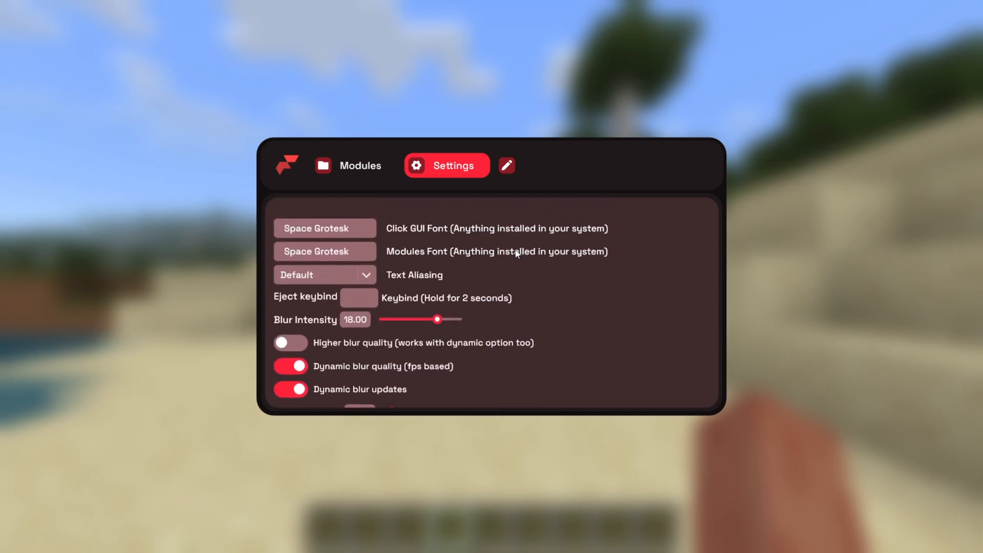
mouse_move(473, 237)
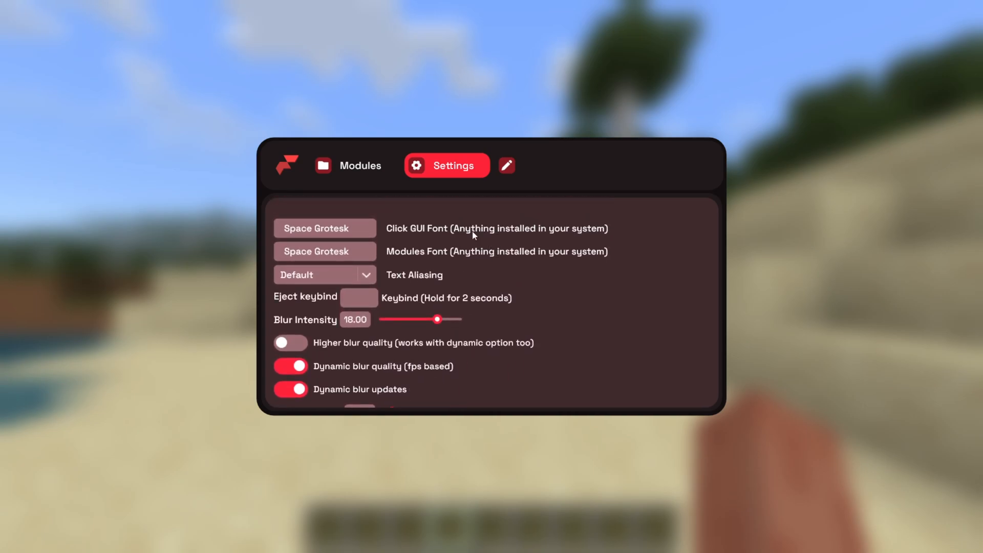
scroll(down, 3)
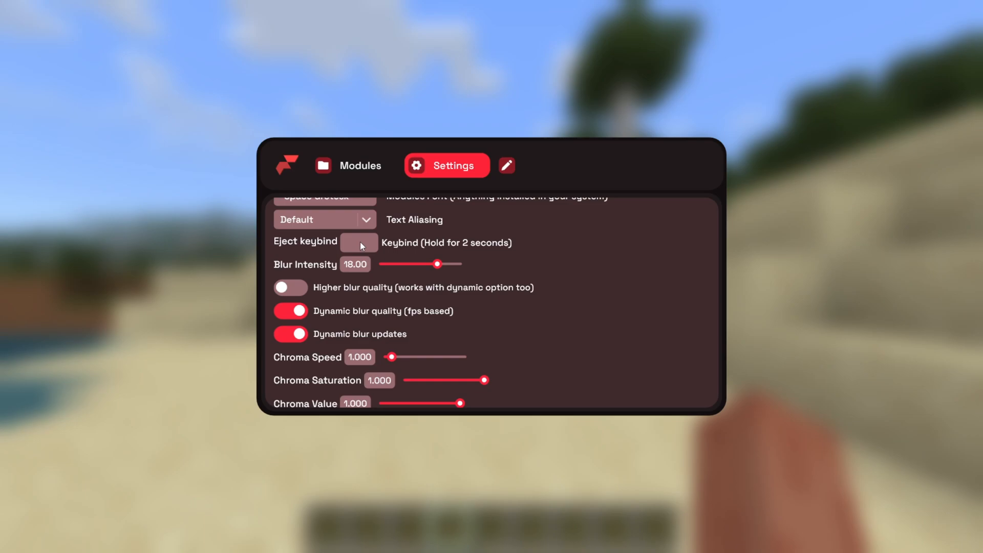
click(358, 243)
text(B)
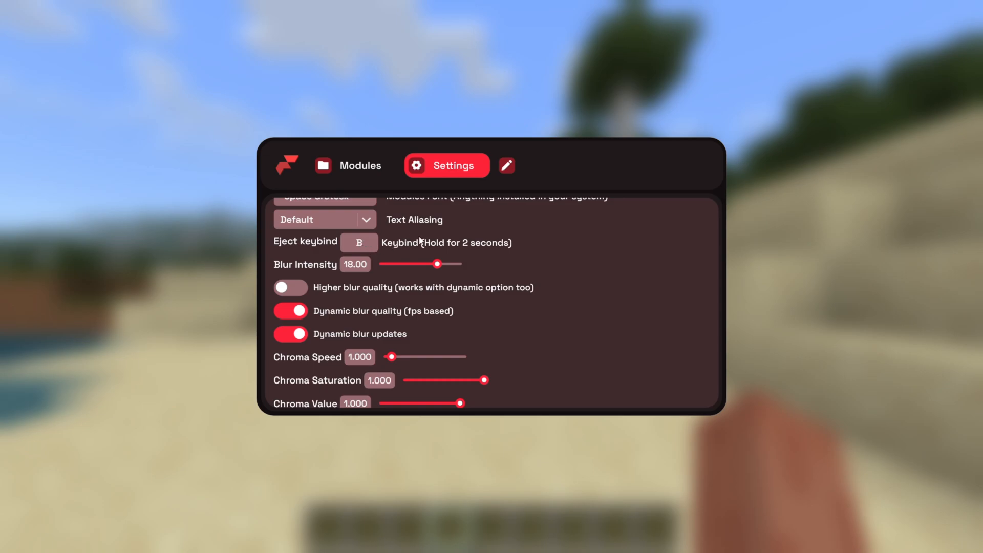
mouse_move(423, 242)
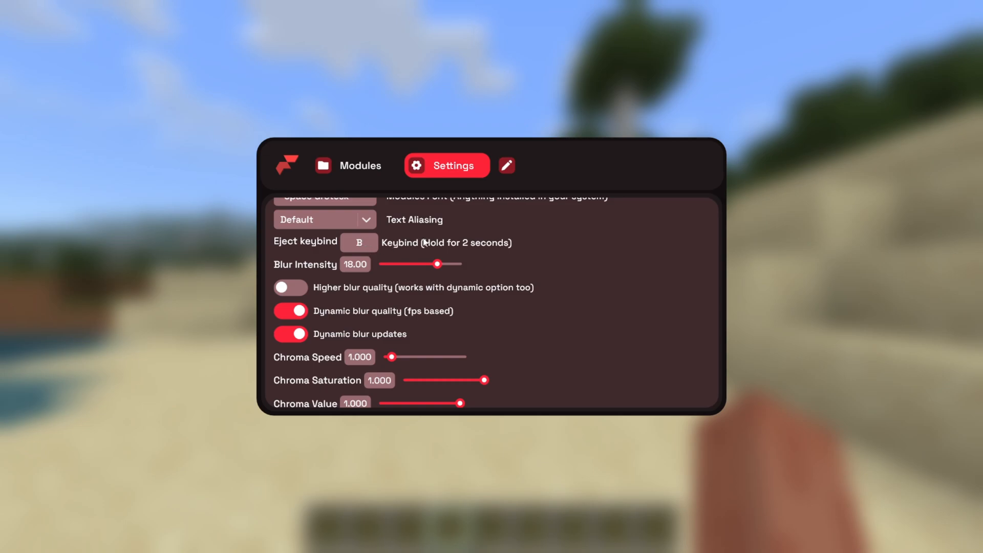
mouse_move(515, 219)
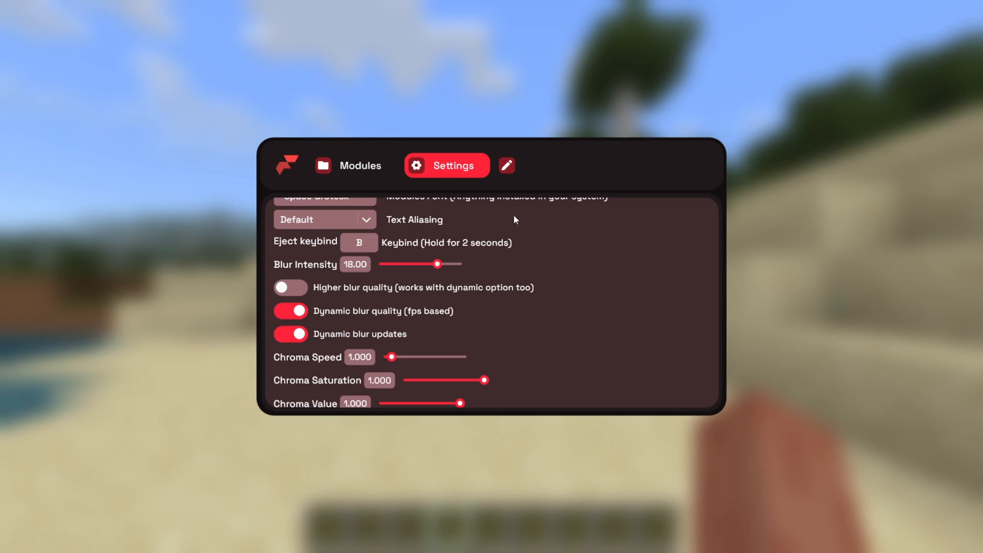
click(353, 128)
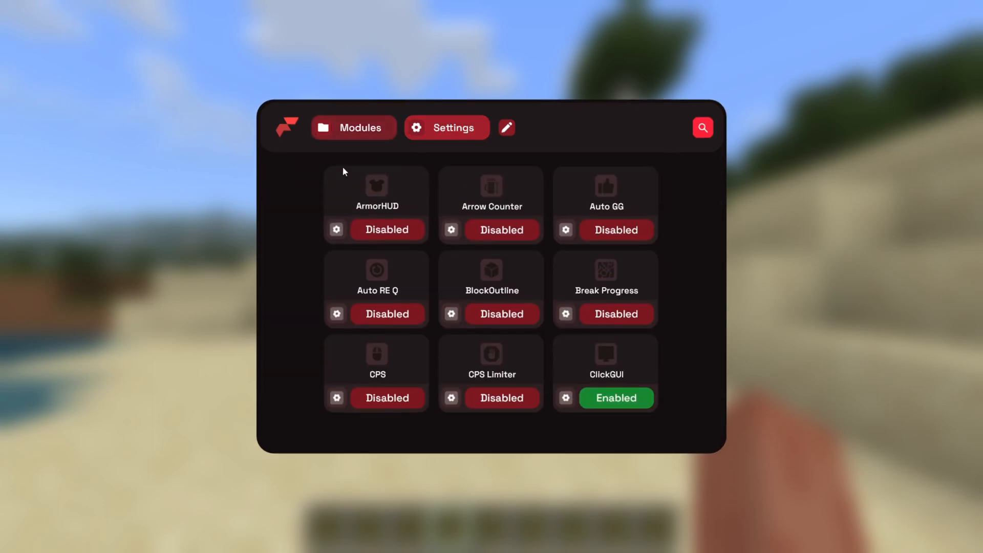
click(353, 127)
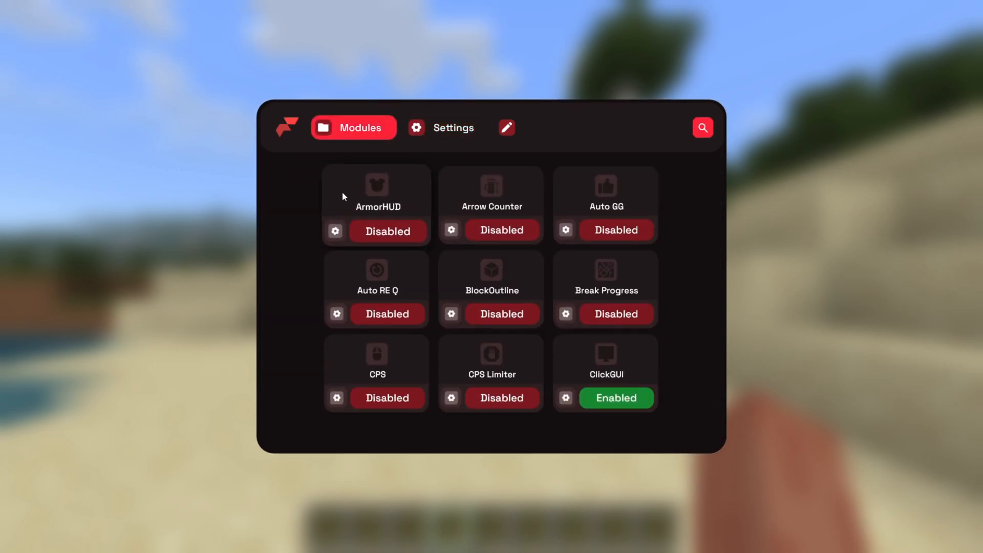
mouse_move(377, 188)
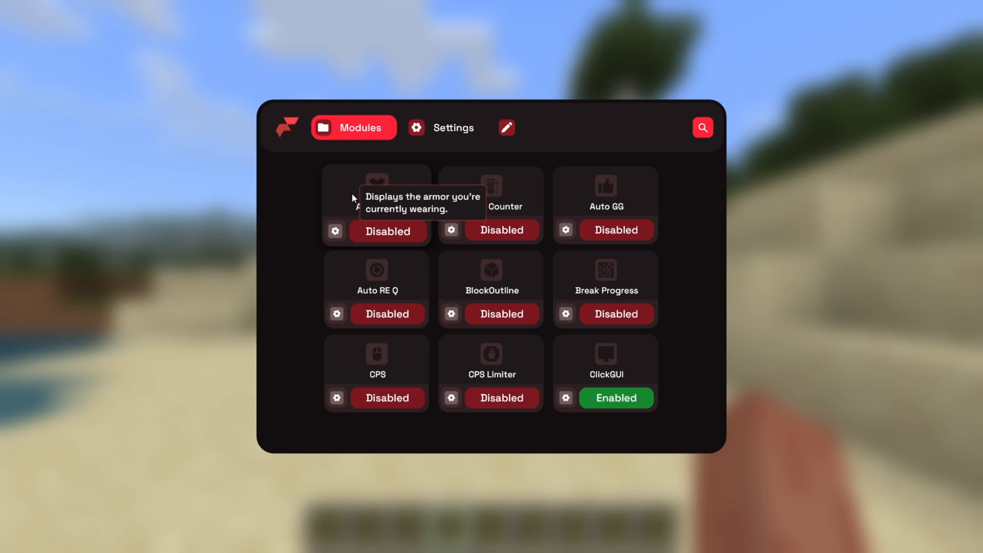
mouse_move(298, 105)
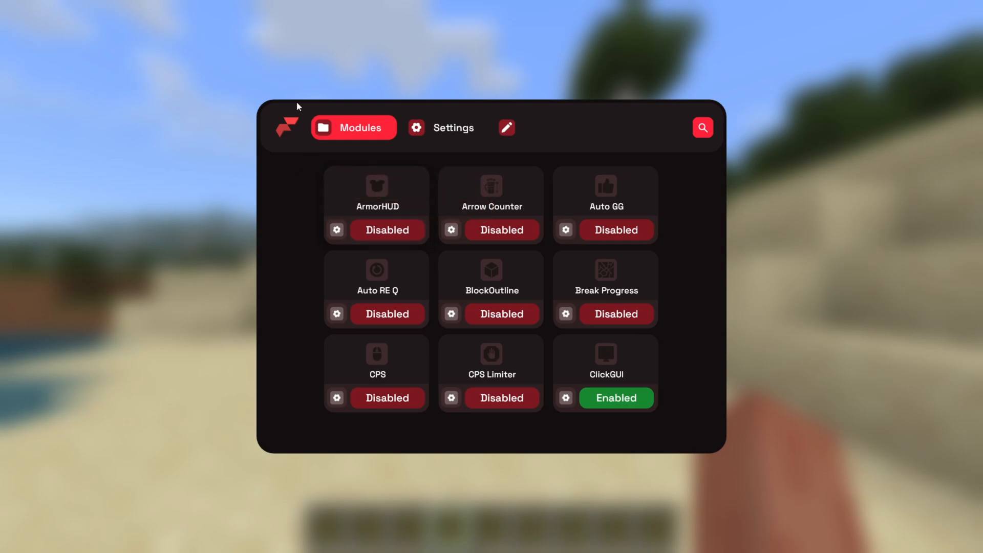
mouse_move(281, 172)
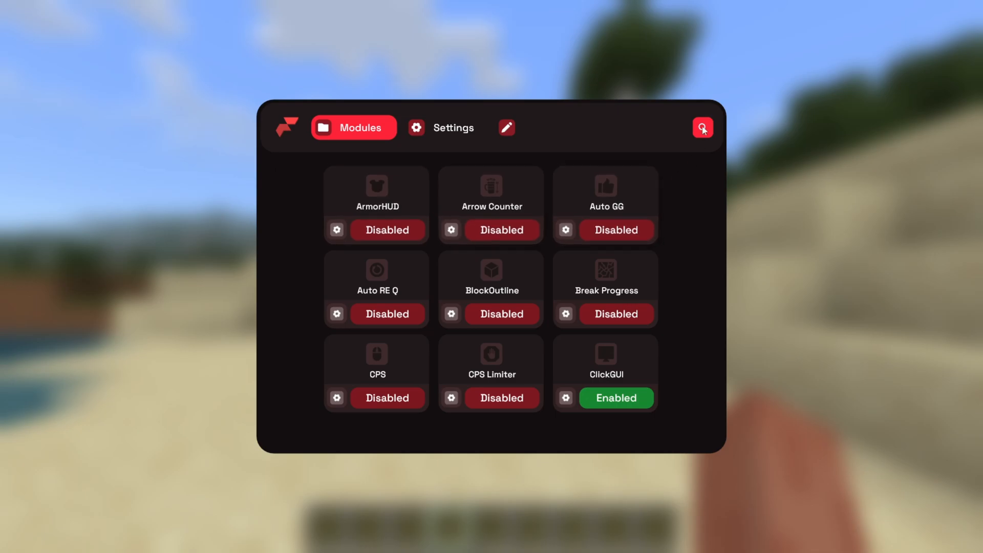
click(702, 128)
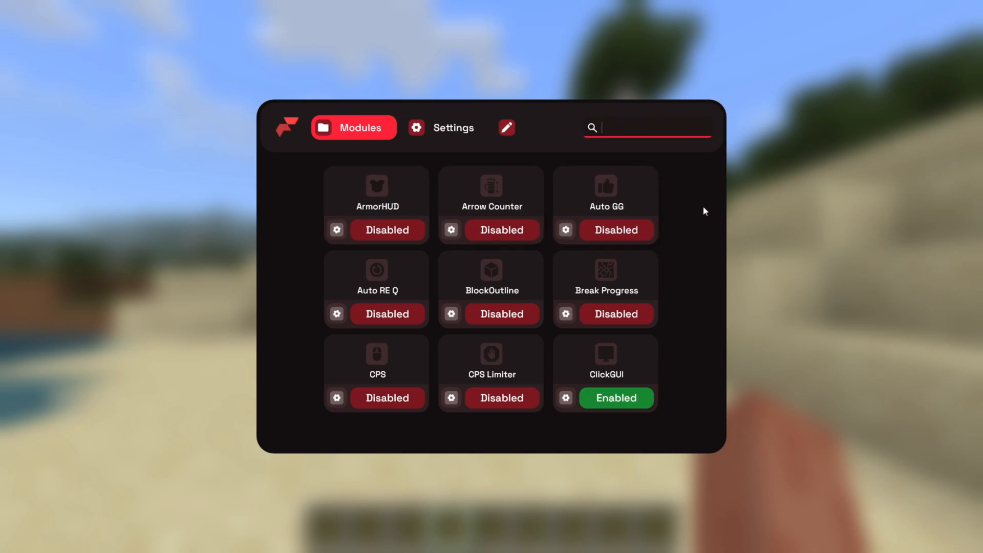
text(auto)
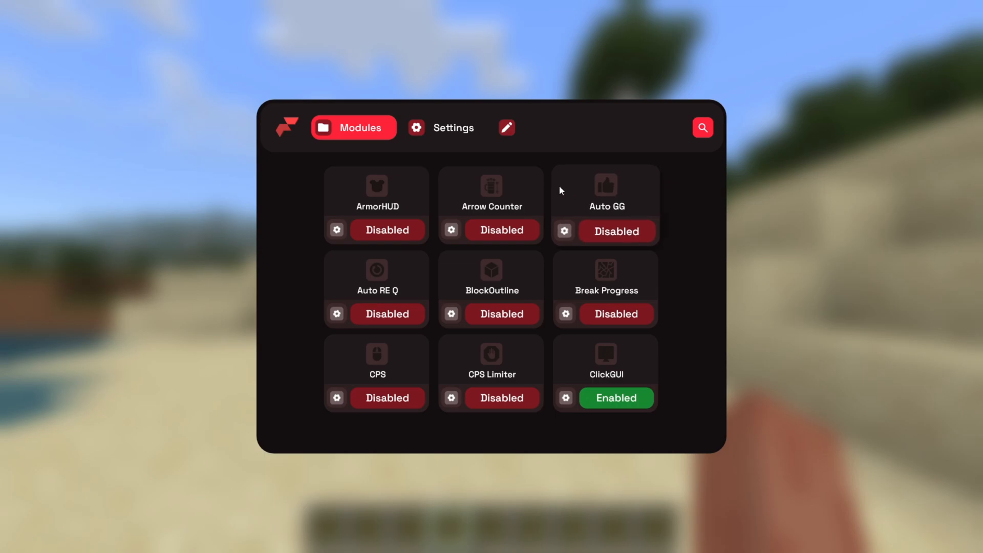
mouse_move(271, 202)
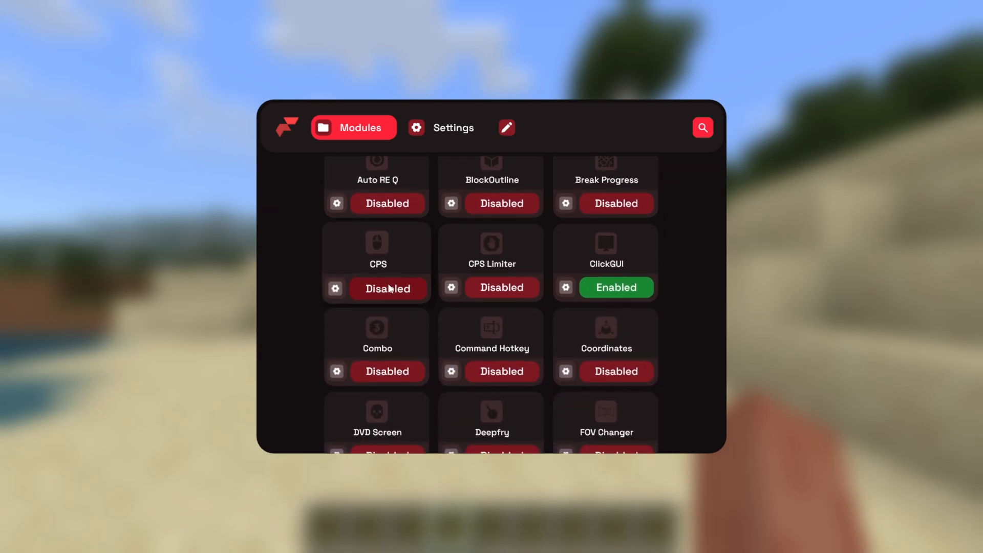
Enable the CPS and FPS counter modules and close the menu
click(386, 288)
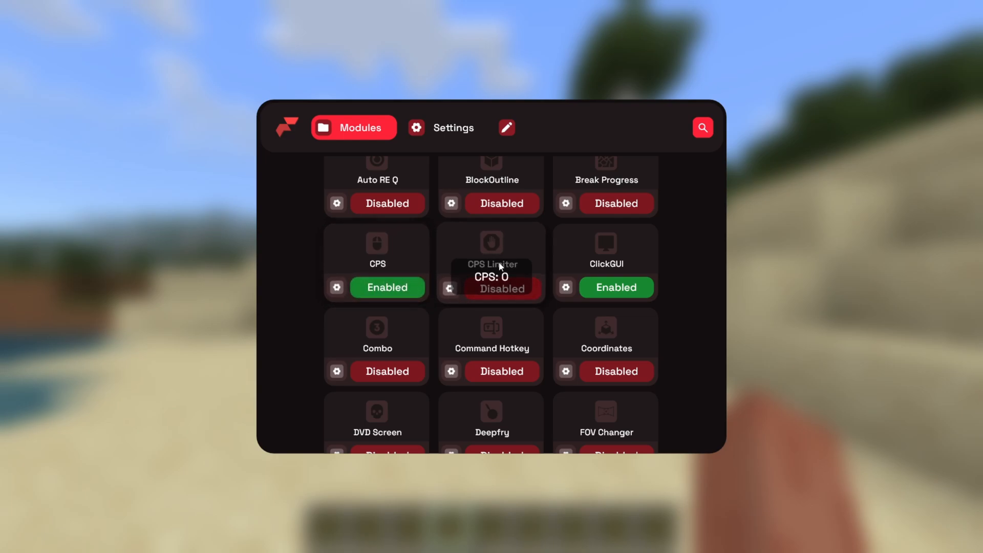
scroll(down, 3)
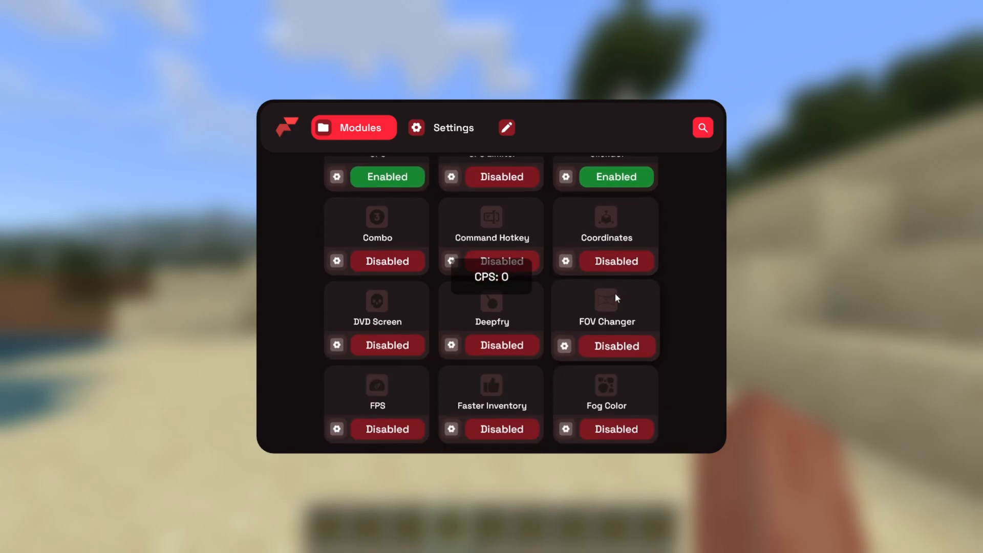
scroll(down, 3)
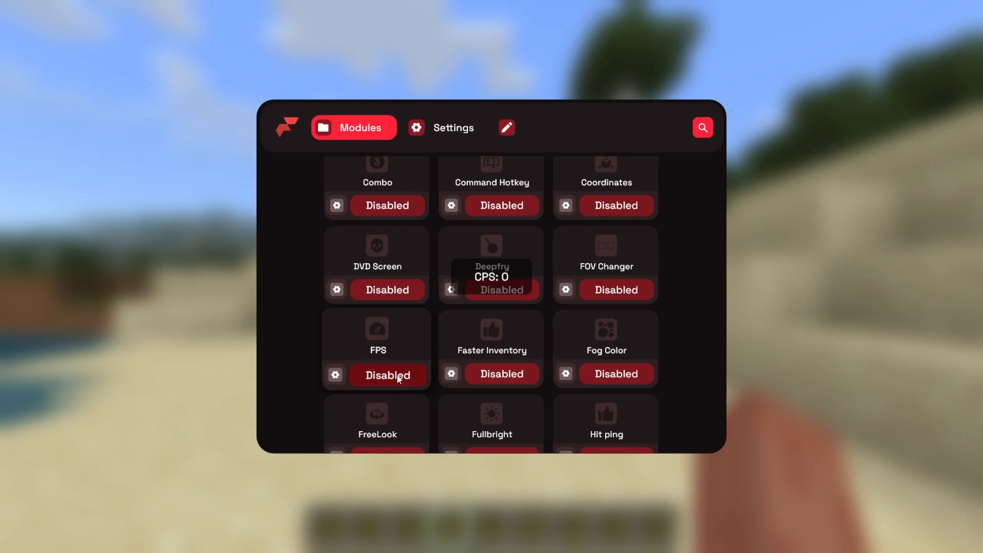
click(387, 374)
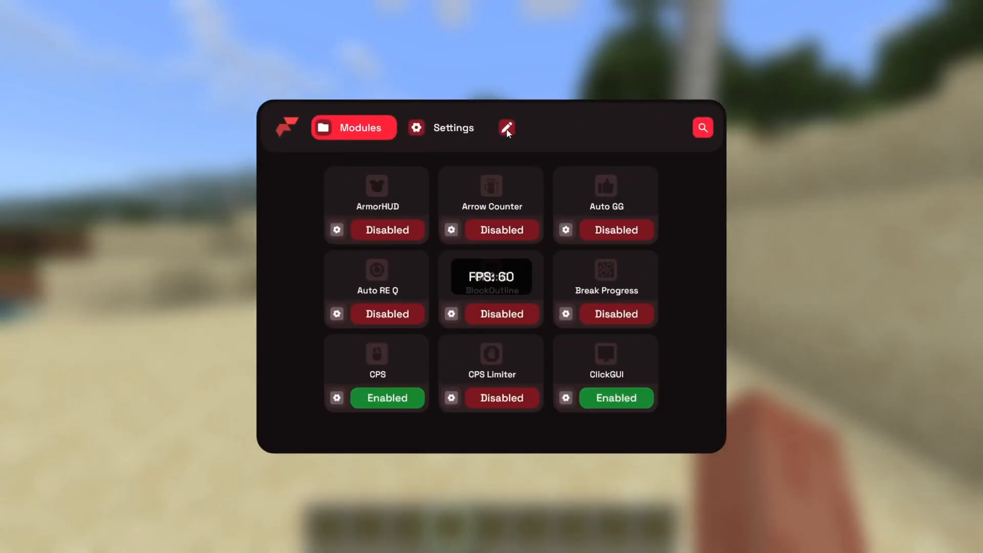
key(Escape)
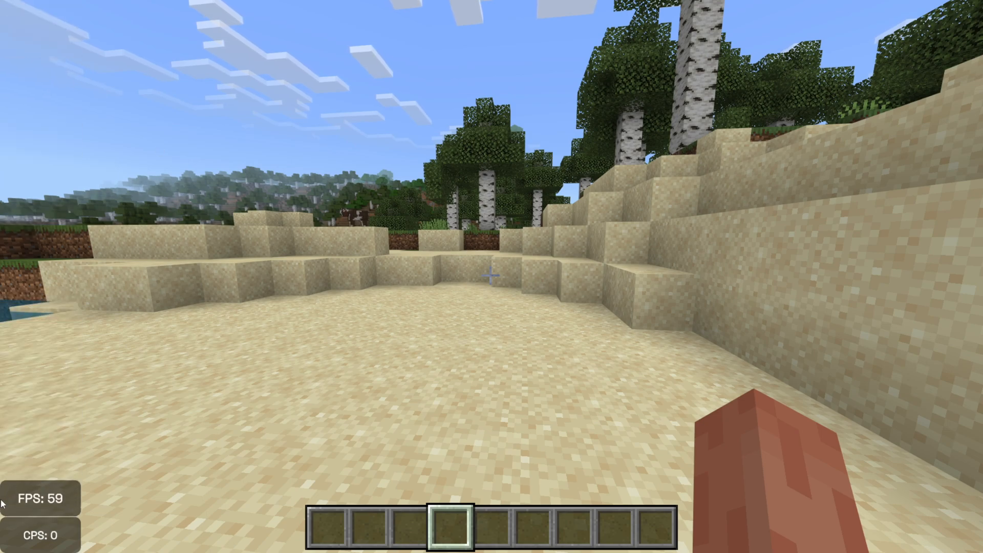
mouse_move(349, 360)
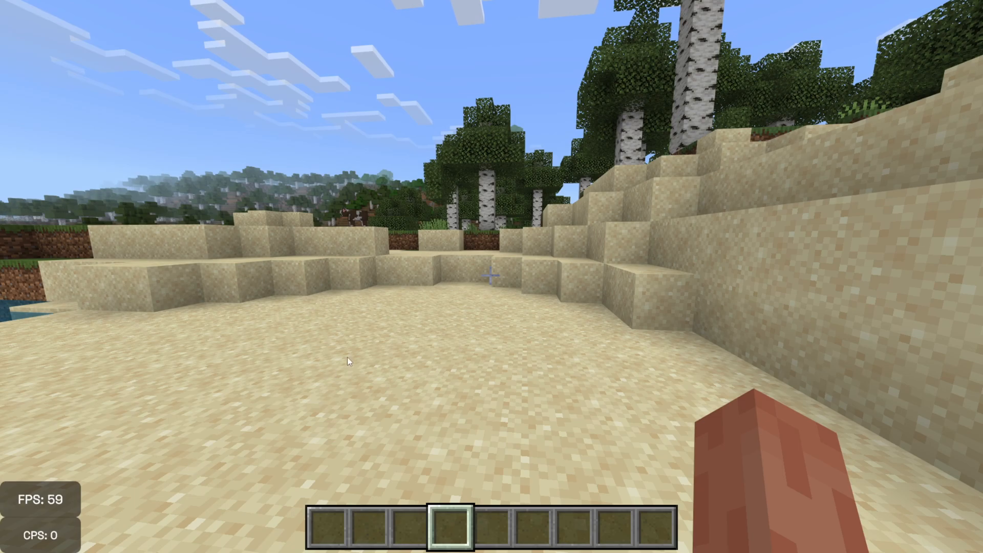
mouse_move(527, 295)
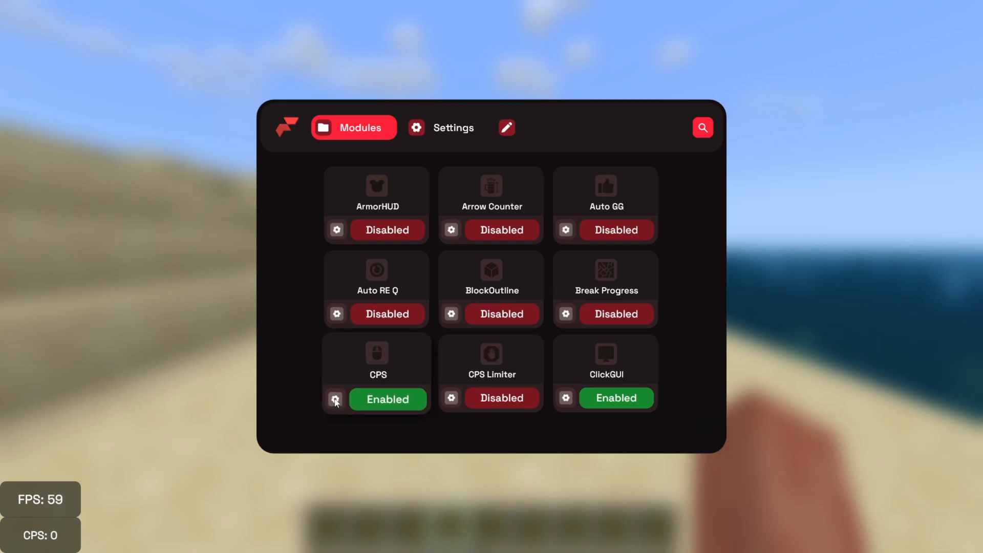
View the CPS counter's settings page, then return to Modules
click(442, 127)
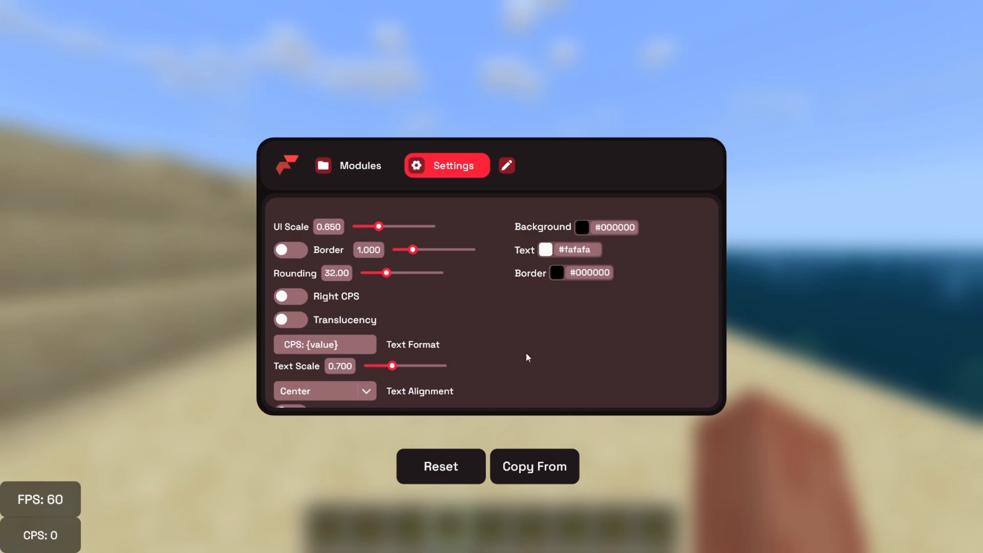
mouse_move(480, 157)
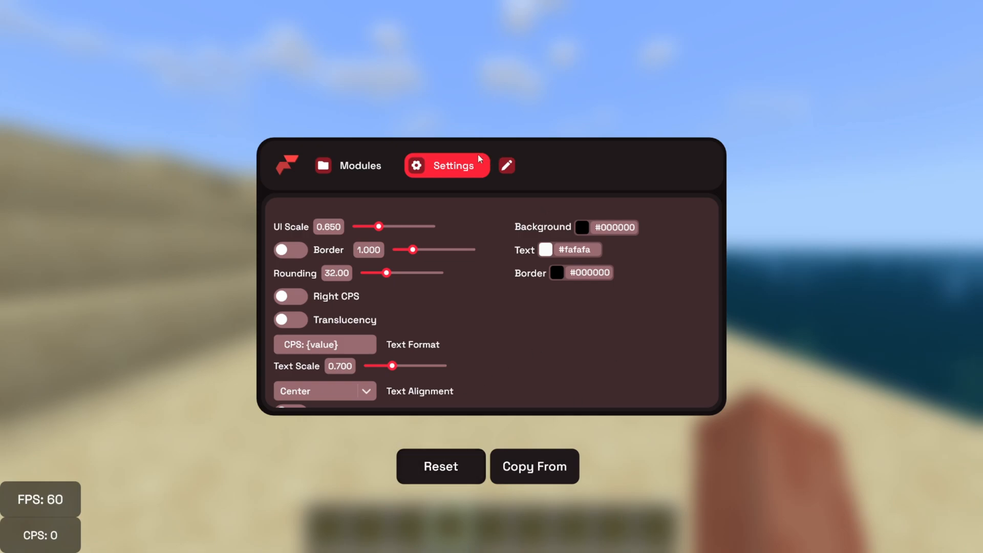
click(352, 166)
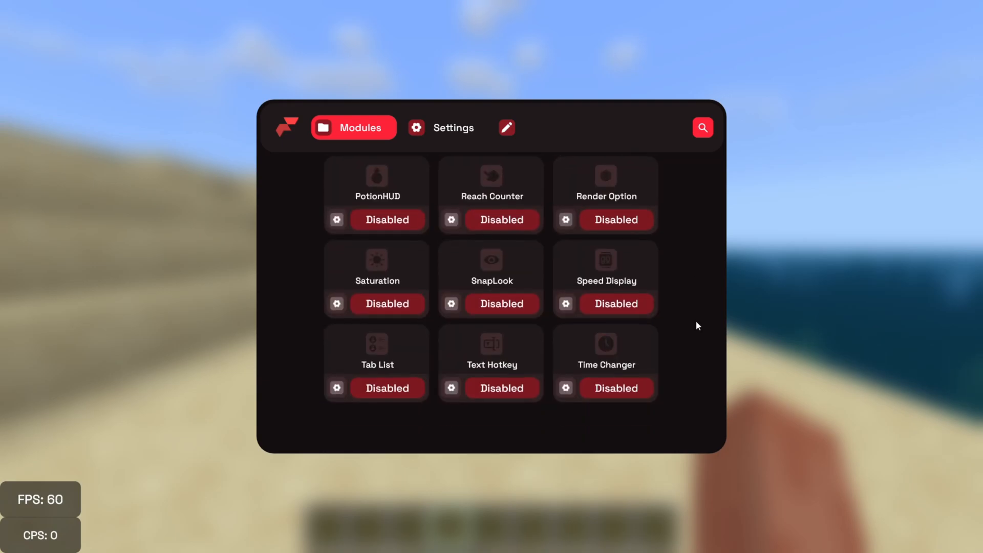
Scroll to the bottom of Modules and open Zoom's settings (keybind C, modifier 10.00)
scroll(down, 3)
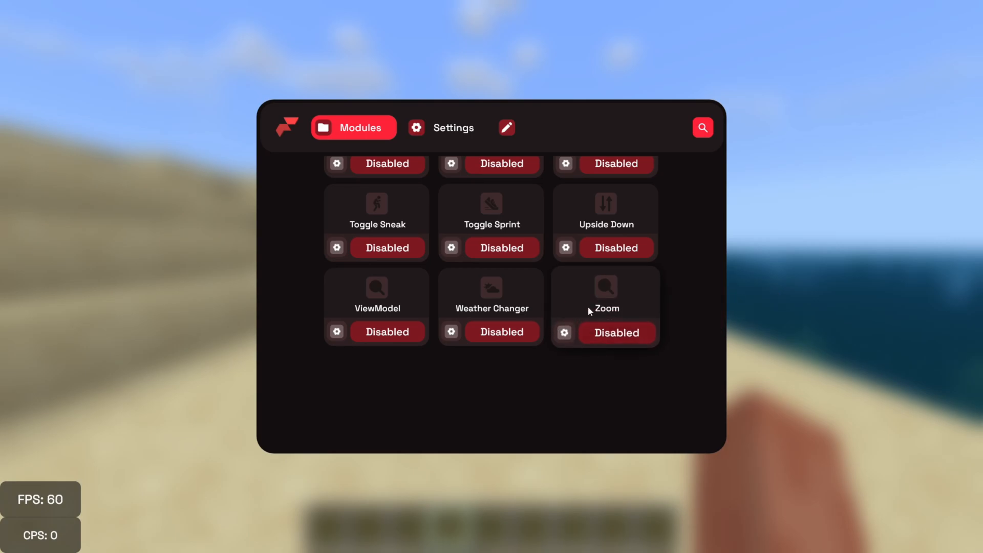
click(441, 128)
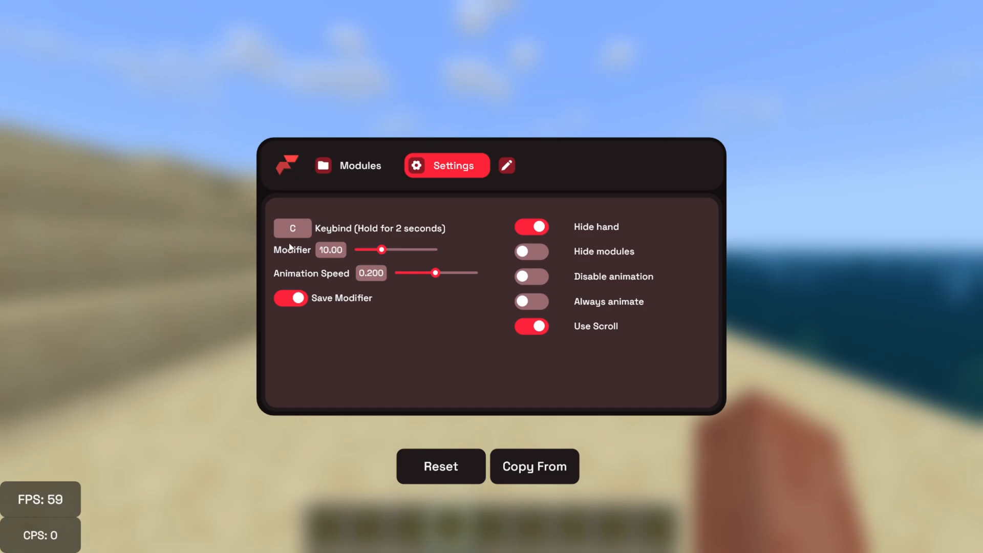
mouse_move(307, 245)
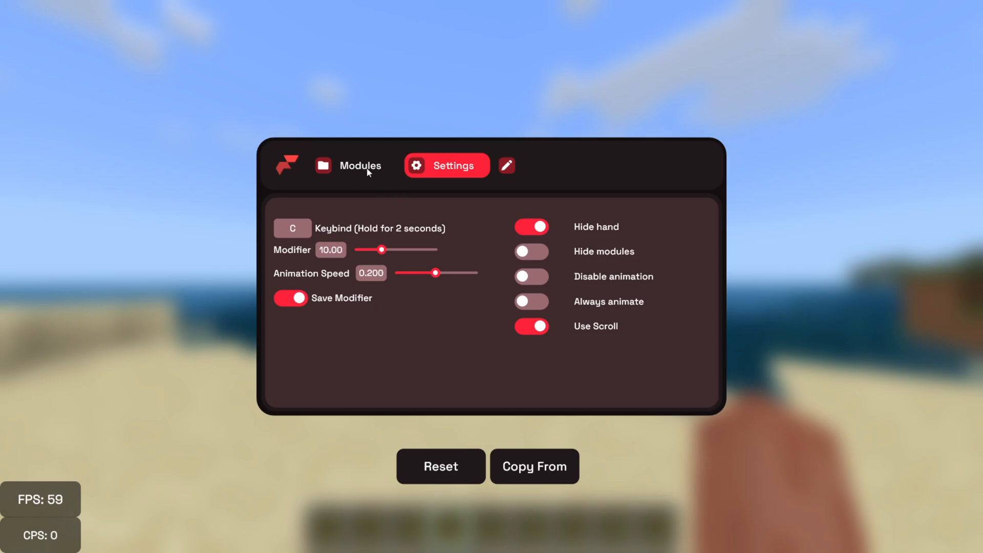
Enable the Zoom module from the module list and close the menu
click(353, 166)
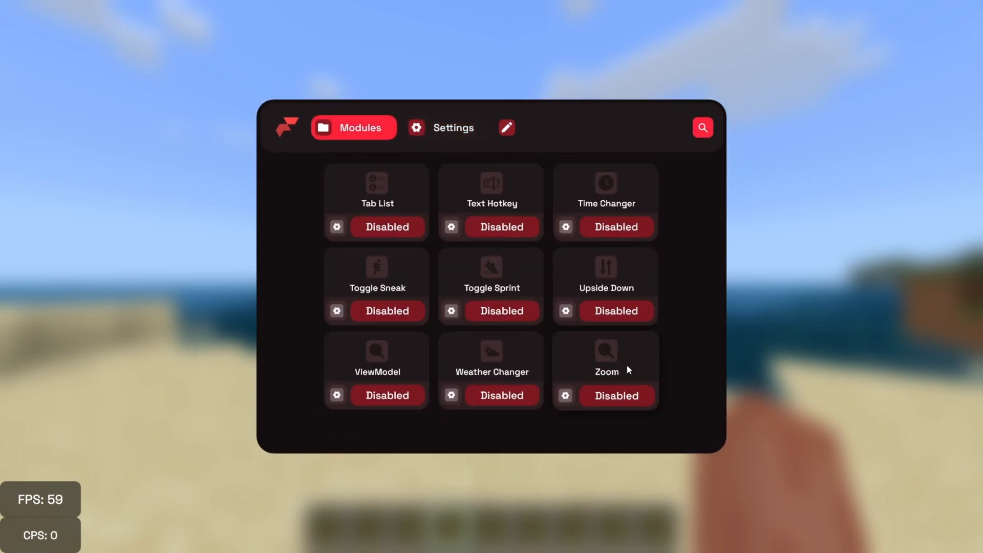
click(616, 396)
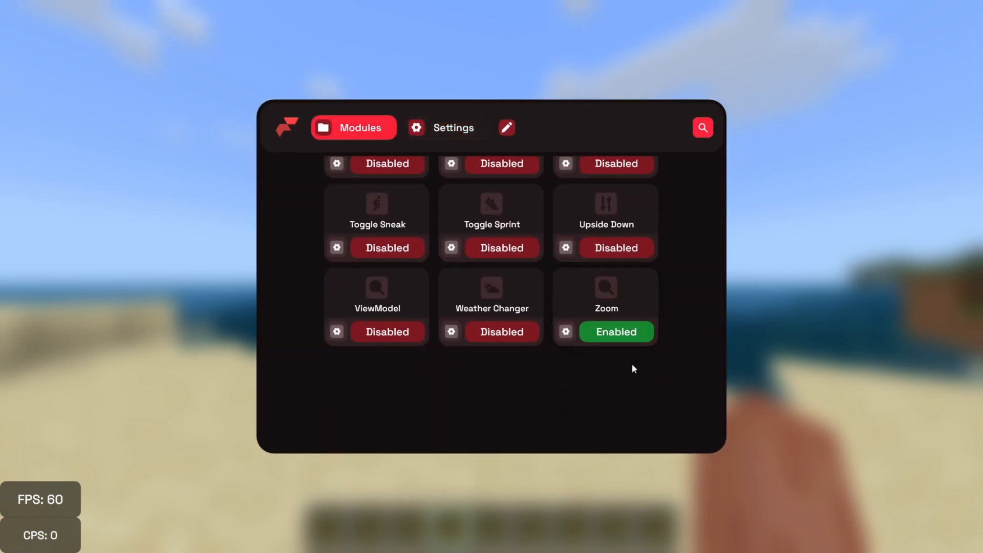
key(Escape)
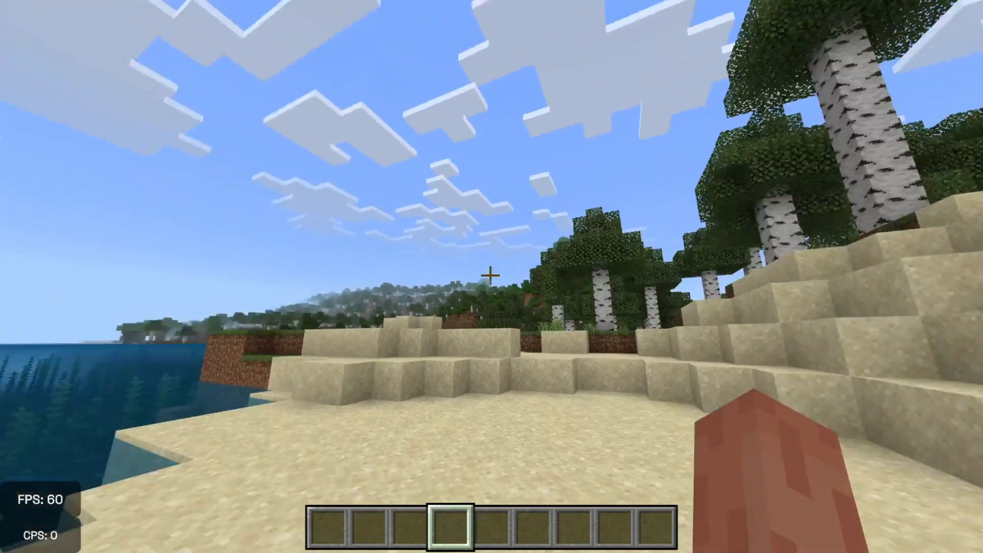
mouse_move(492, 274)
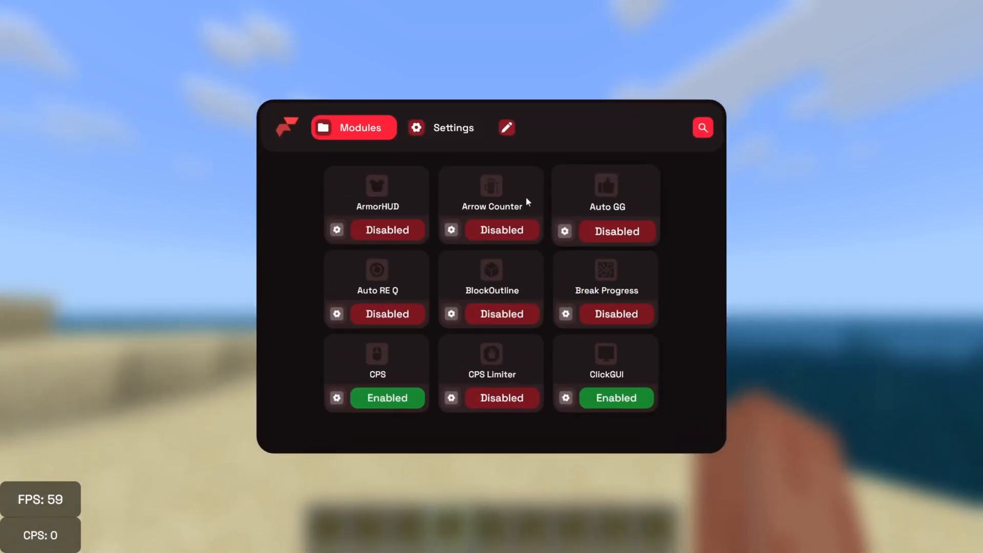
Scroll the Modules list down to Memory, Nametag and No Hurt Cam
scroll(down, 3)
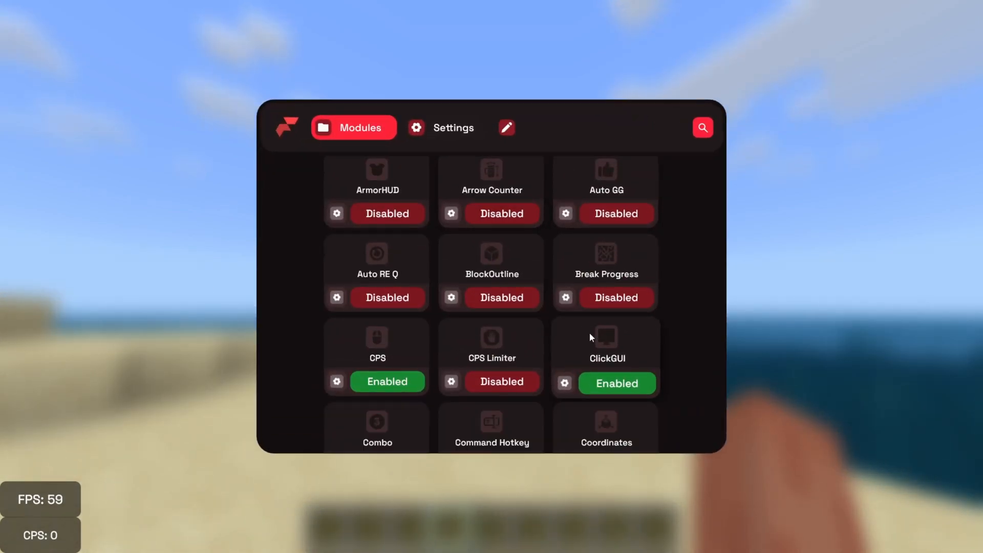
scroll(down, 3)
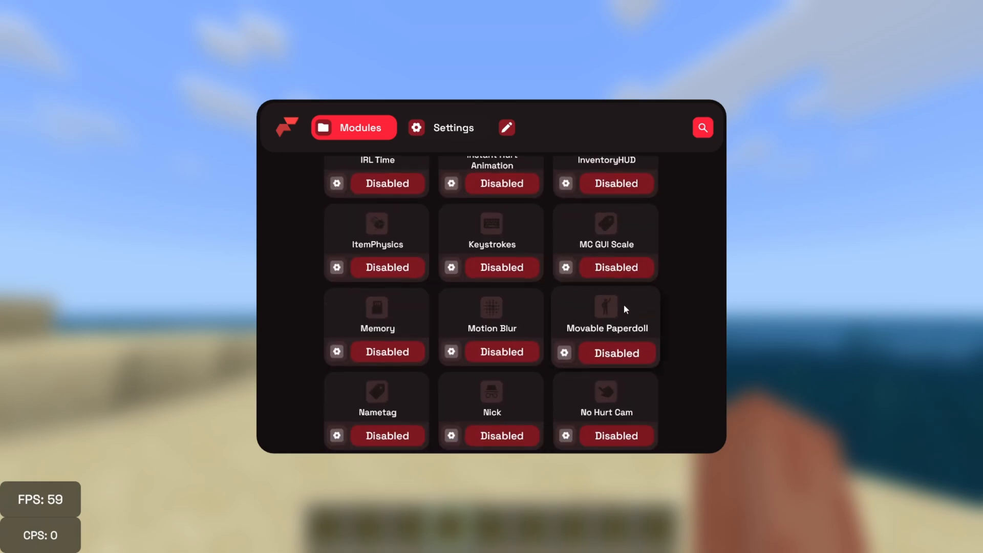